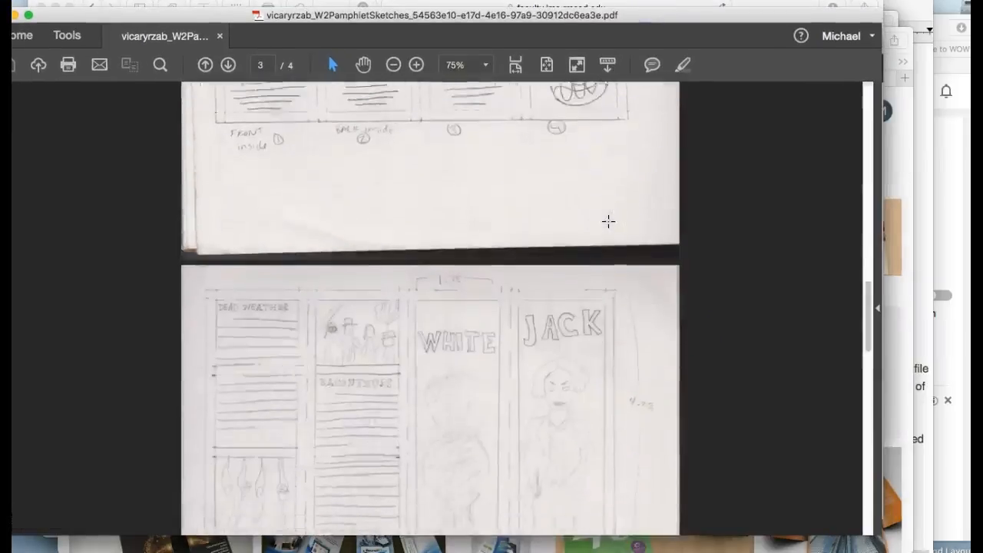
- Scroll from page 3 up to page 2 to show the Jack White outer-panel sketch and typeface notes
scroll("down", 3)
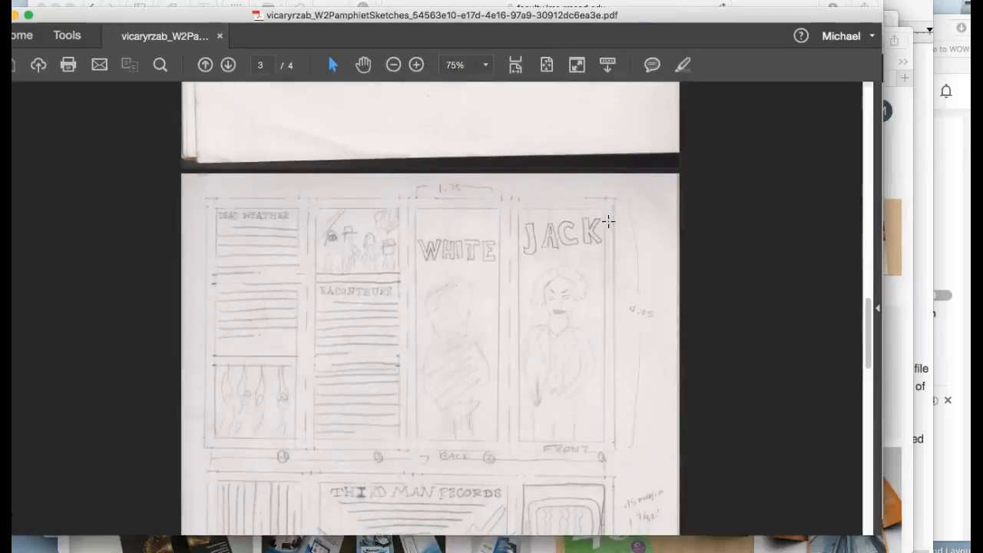
mouse_move(587, 338)
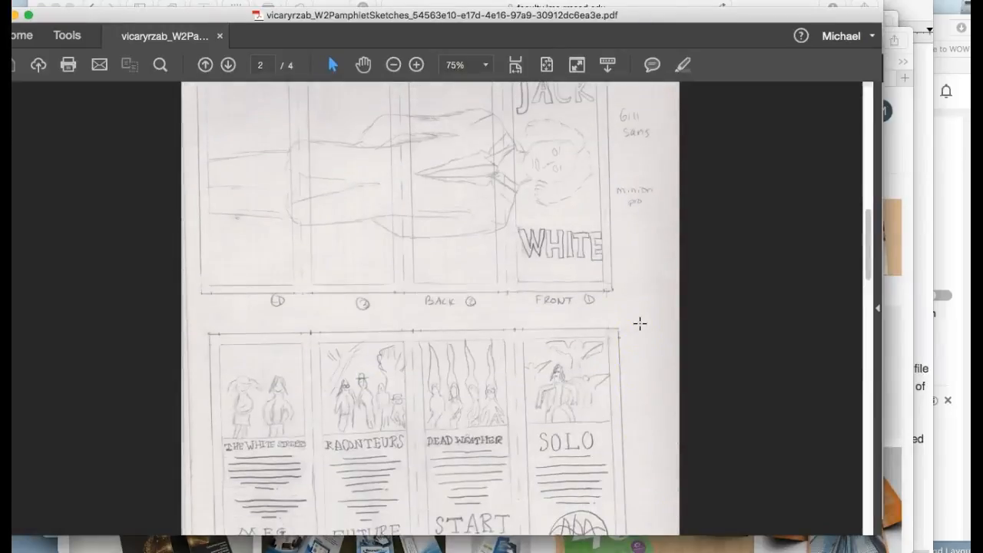
scroll("up", 3)
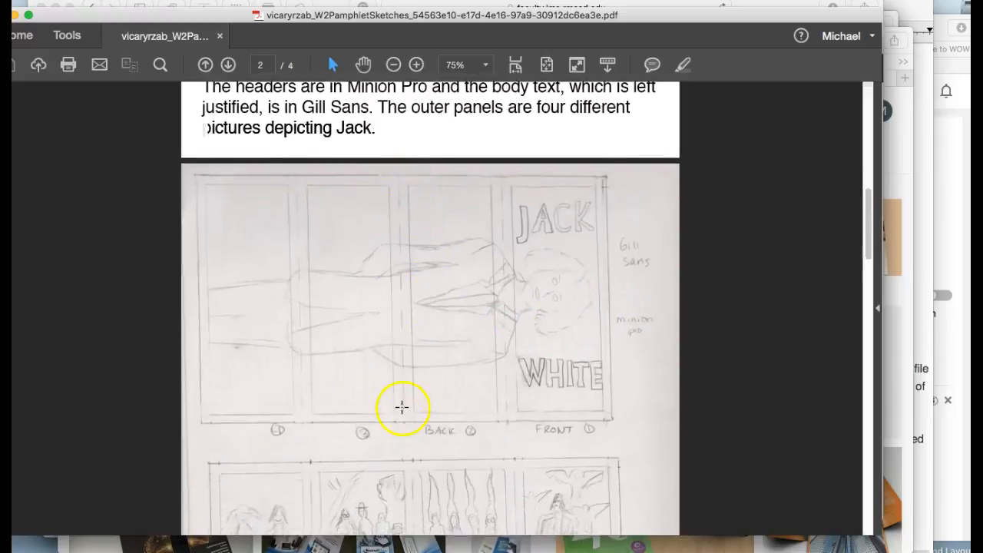
mouse_move(387, 261)
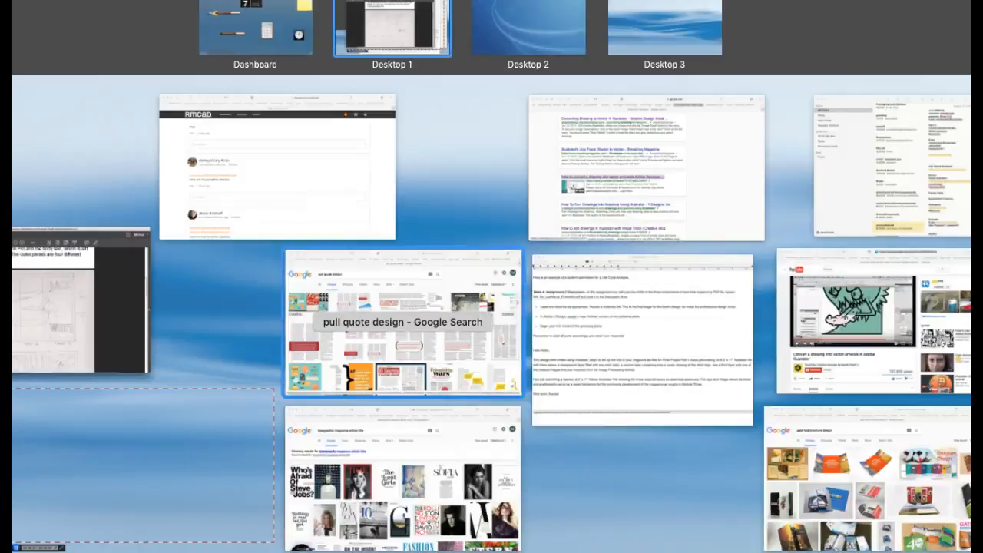
left_click(868, 476)
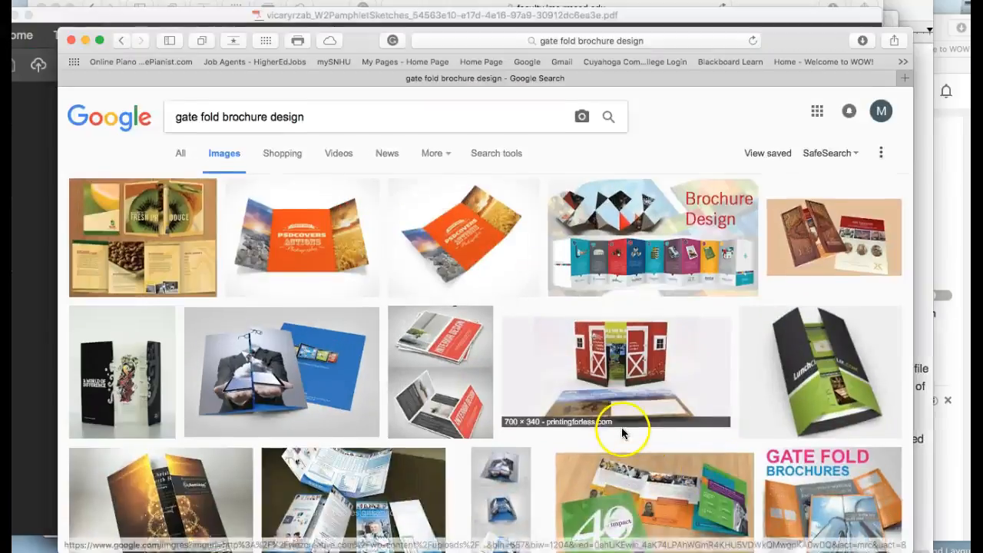
mouse_move(310, 274)
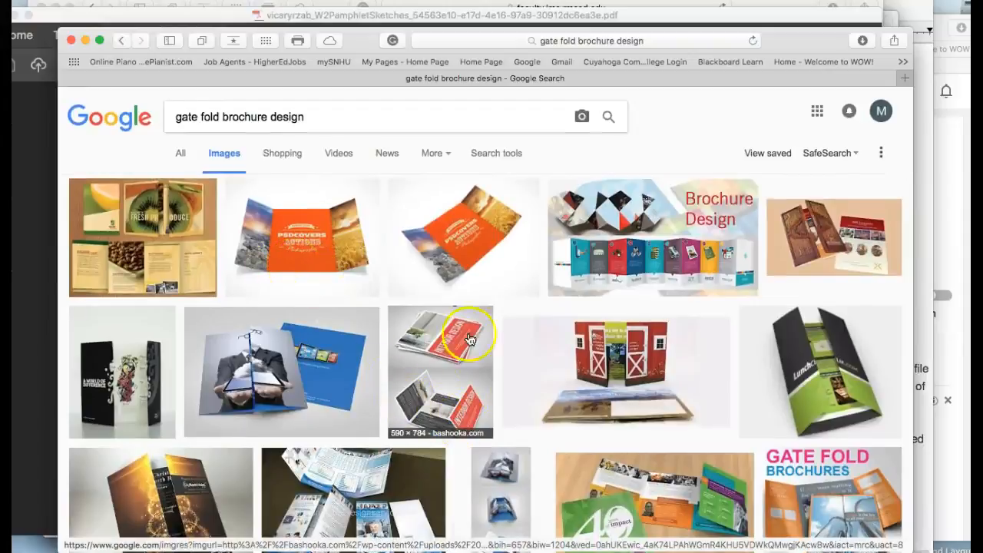
mouse_move(298, 245)
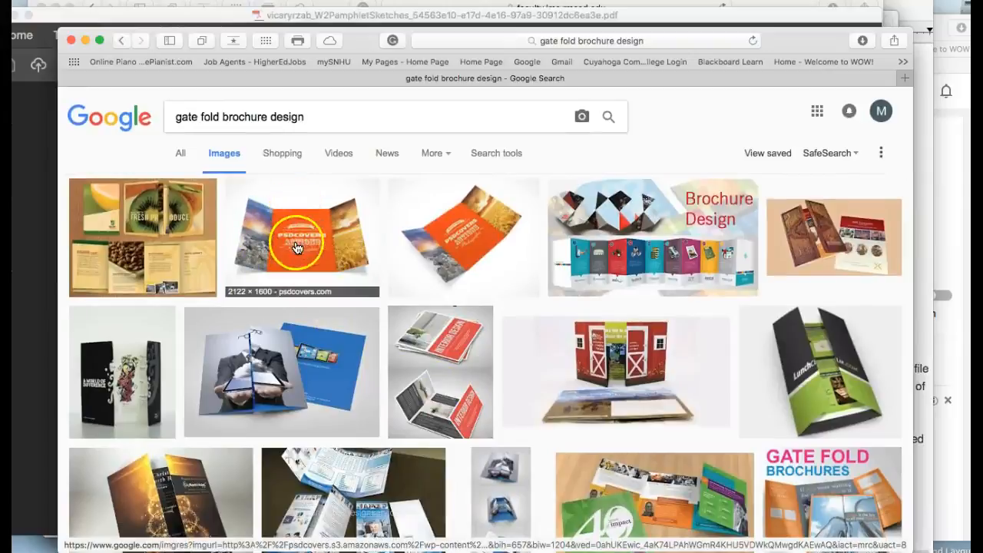
mouse_move(300, 261)
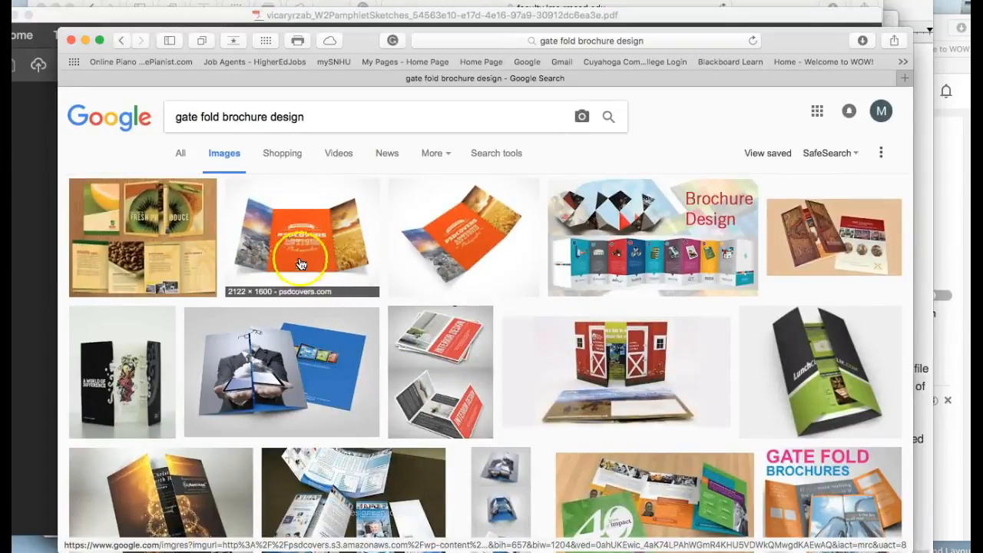
mouse_move(301, 206)
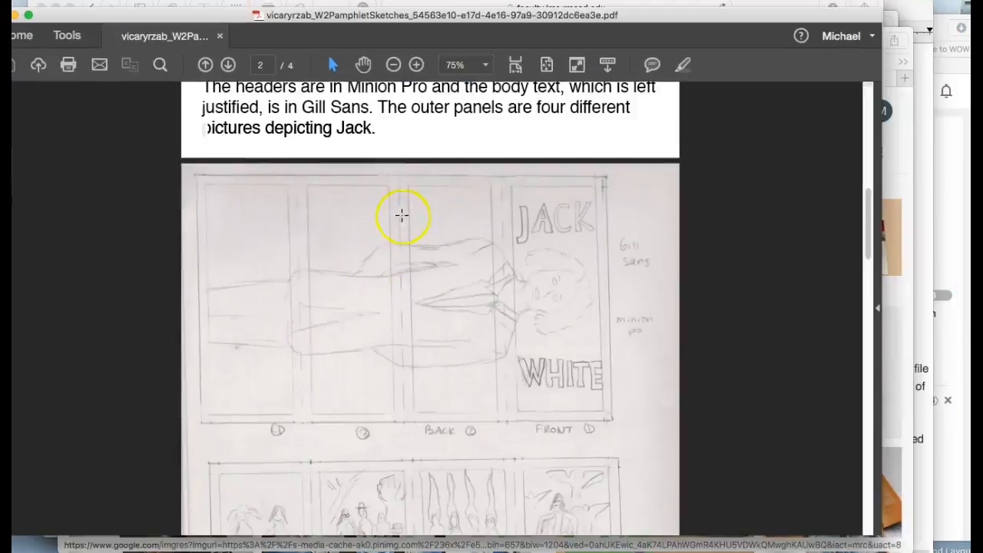
- Scroll down to page 3's inside spread with the Third Man Records header and lightning artwork
scroll("down", 3)
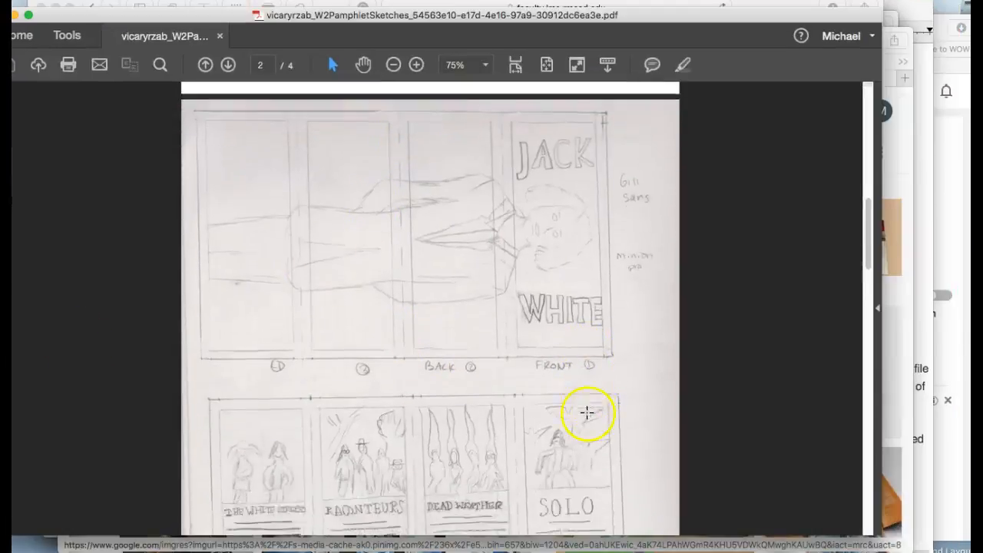
scroll("down", 3)
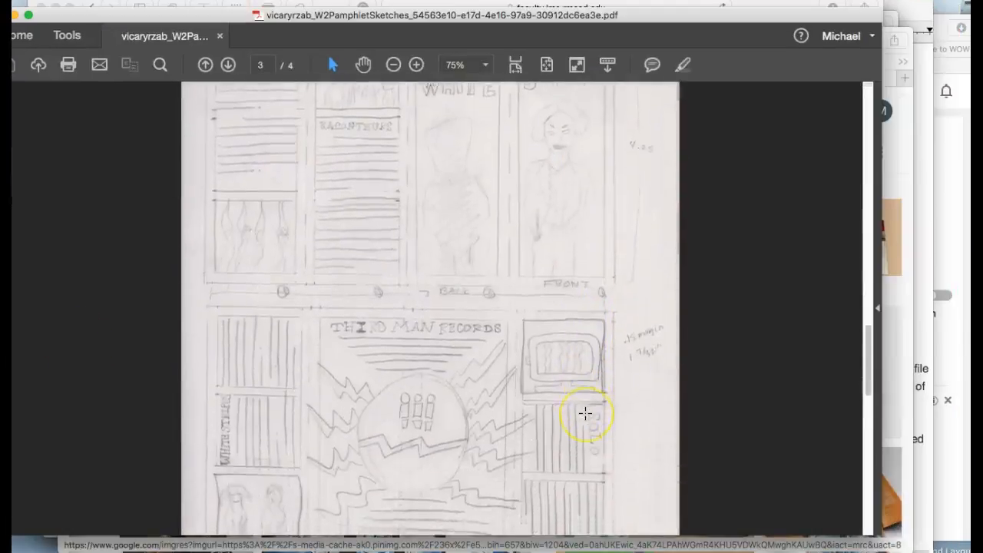
scroll("down", 3)
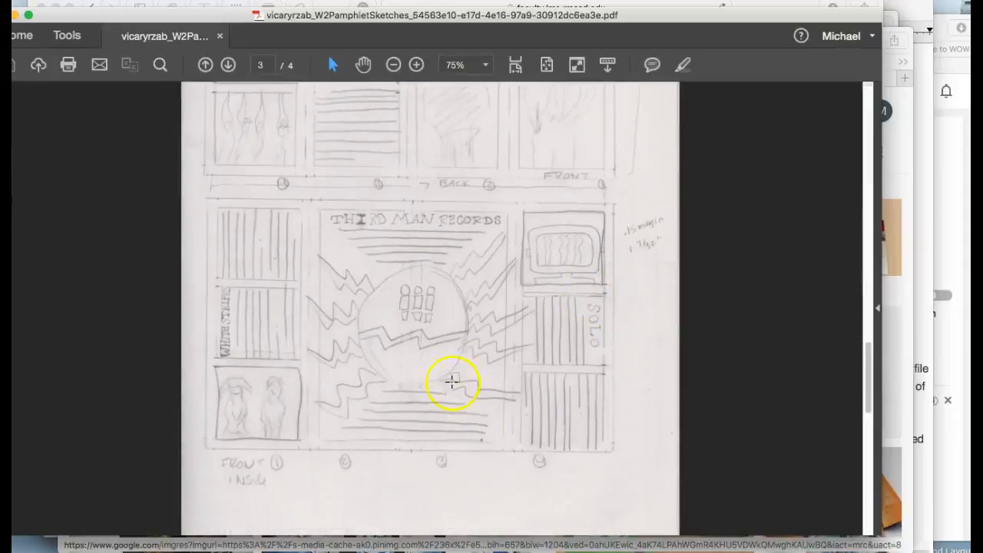
mouse_move(602, 309)
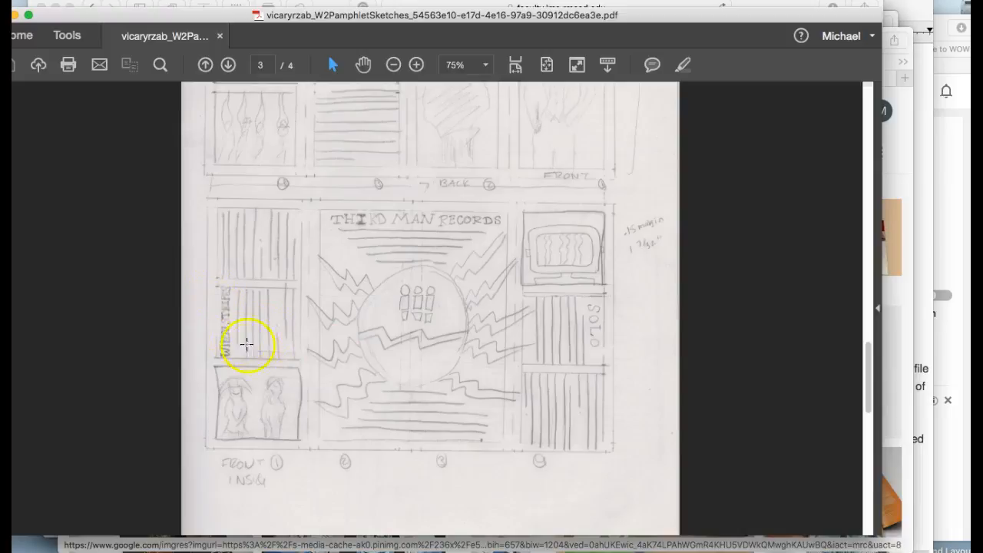
mouse_move(521, 352)
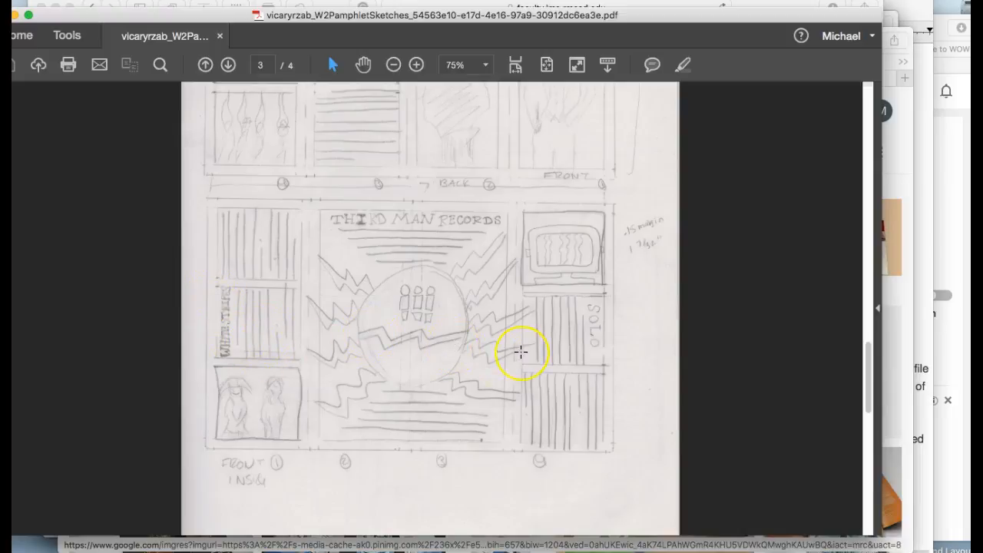
scroll("up", 3)
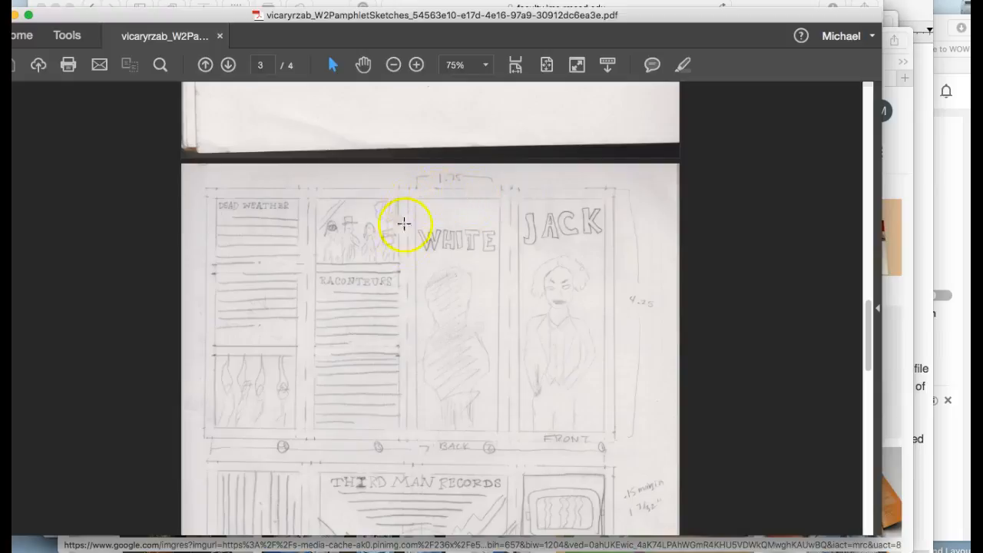
mouse_move(406, 431)
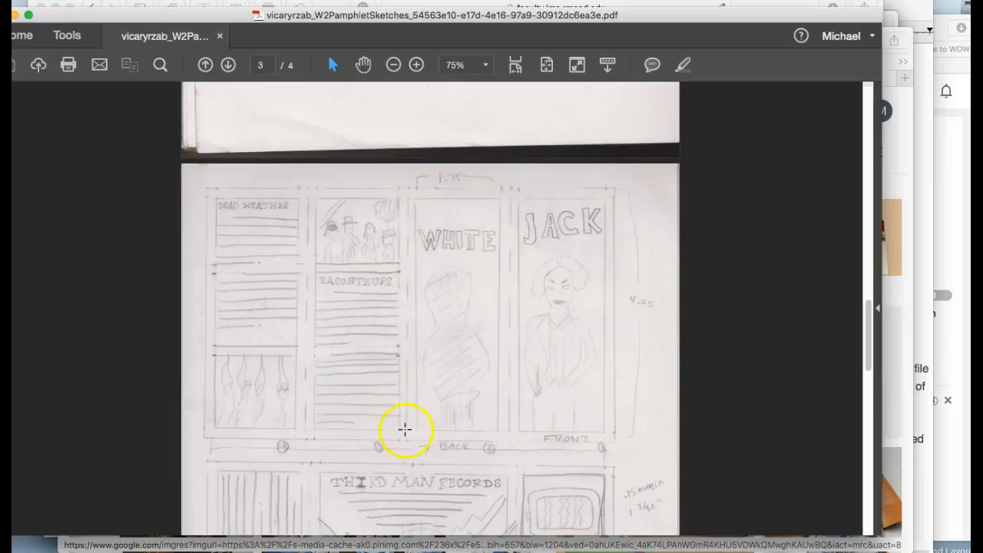
mouse_move(504, 389)
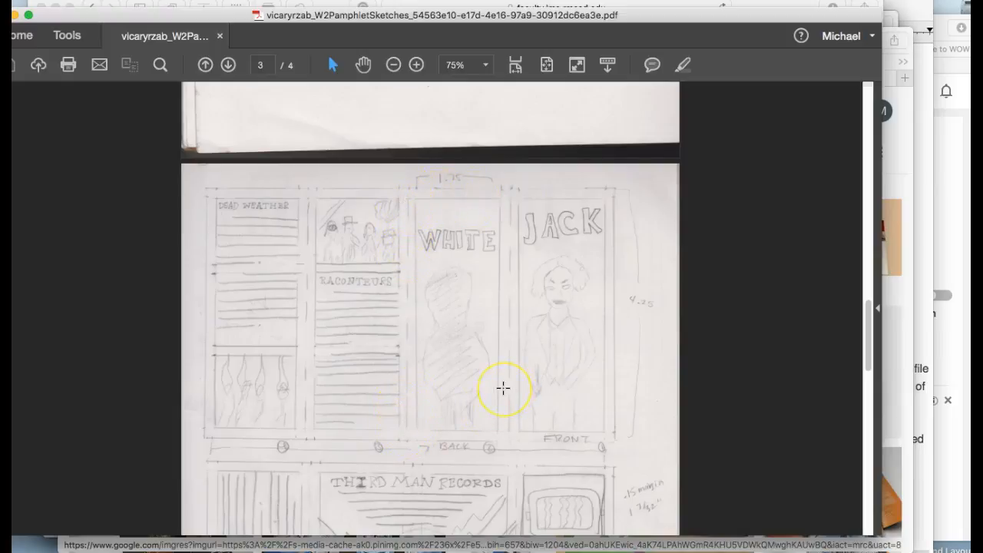
mouse_move(475, 206)
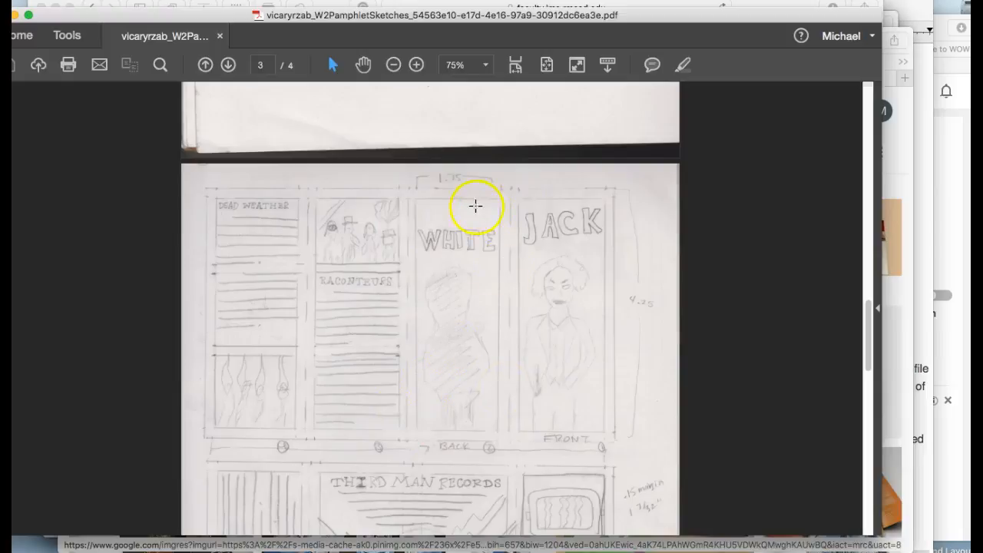
mouse_move(418, 260)
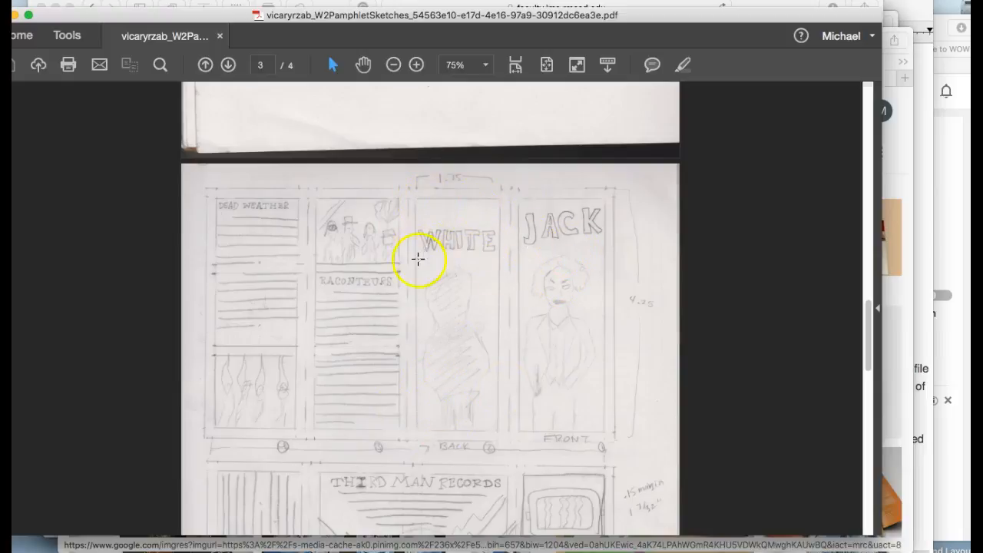
mouse_move(554, 352)
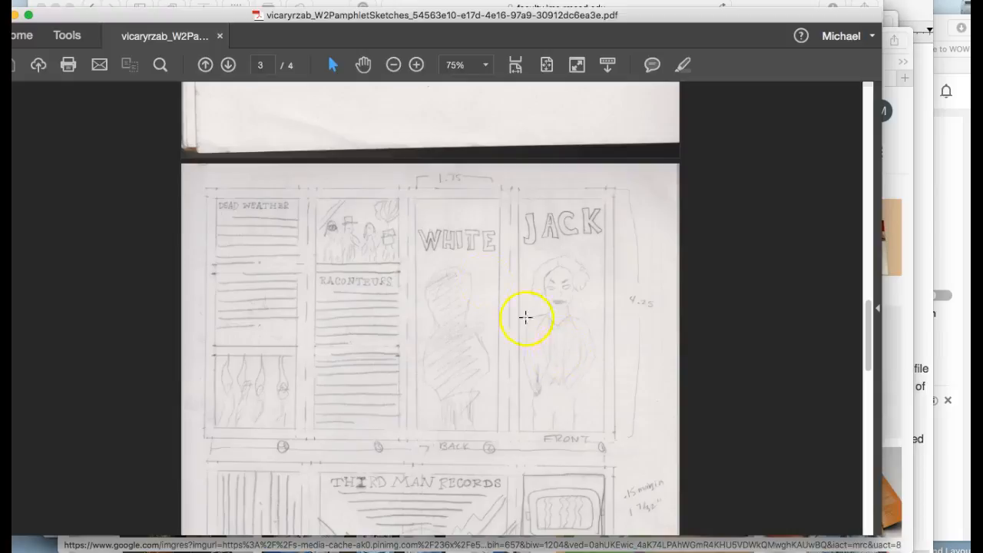
mouse_move(584, 275)
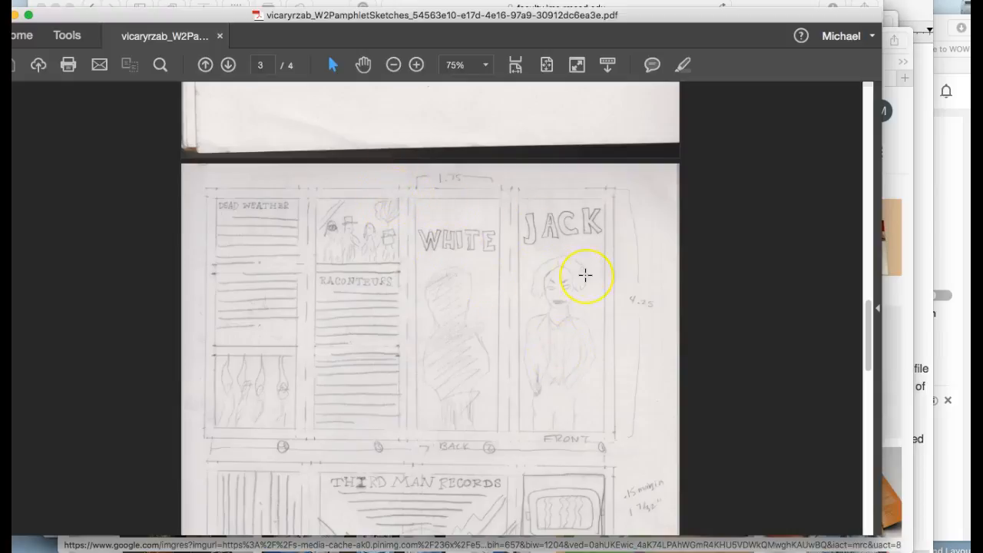
- Scroll page 3 to the Third Man Records inside spread with its lightning-bolt centerpiece
scroll("down", 3)
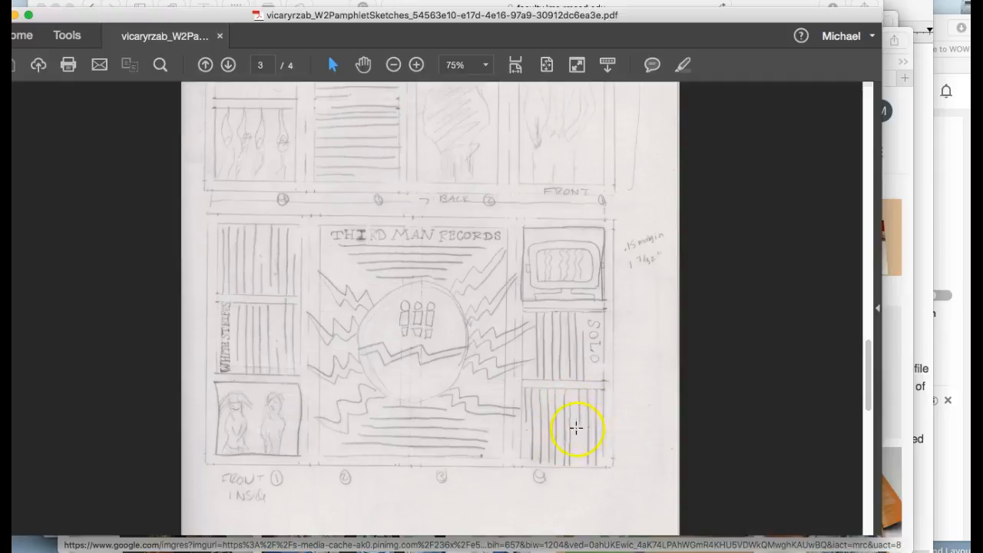
mouse_move(590, 467)
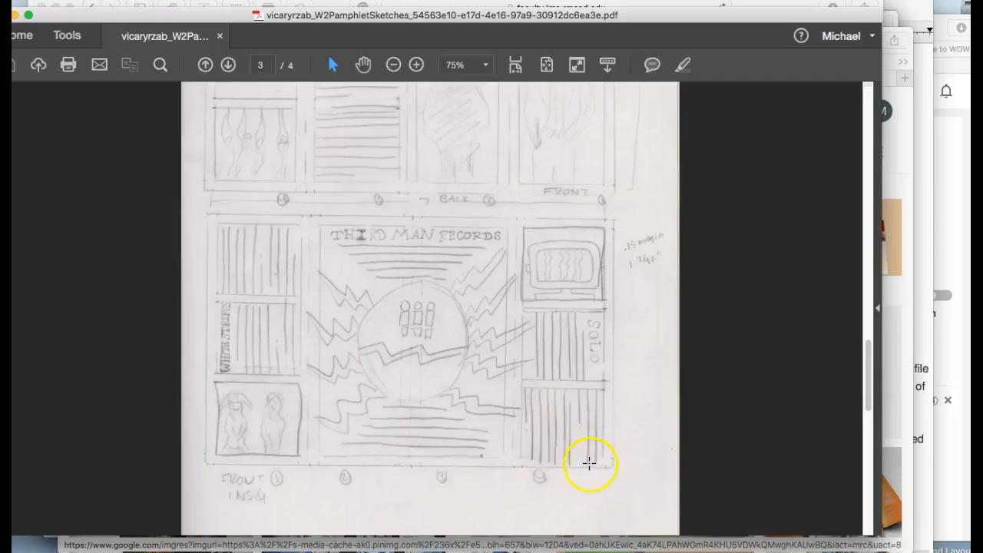
mouse_move(258, 295)
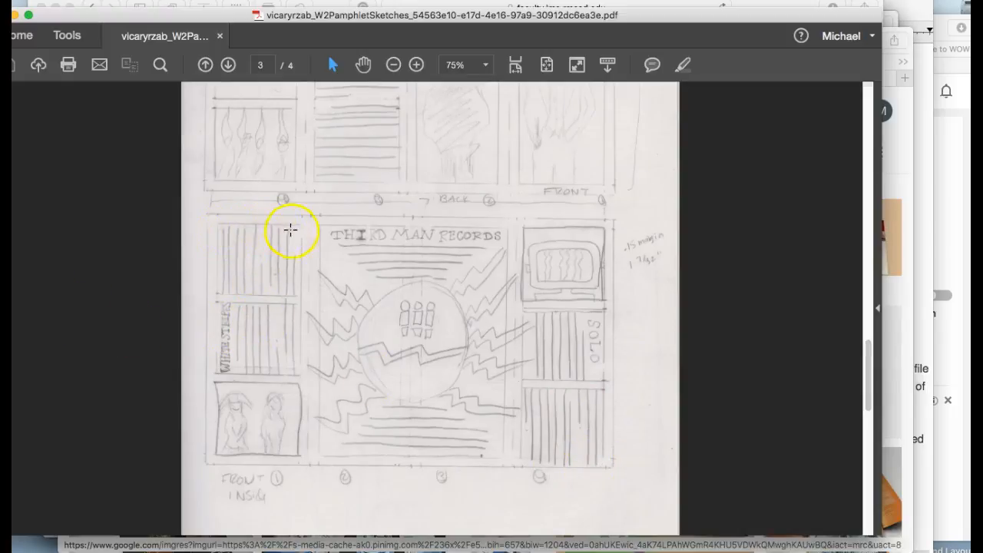
mouse_move(398, 147)
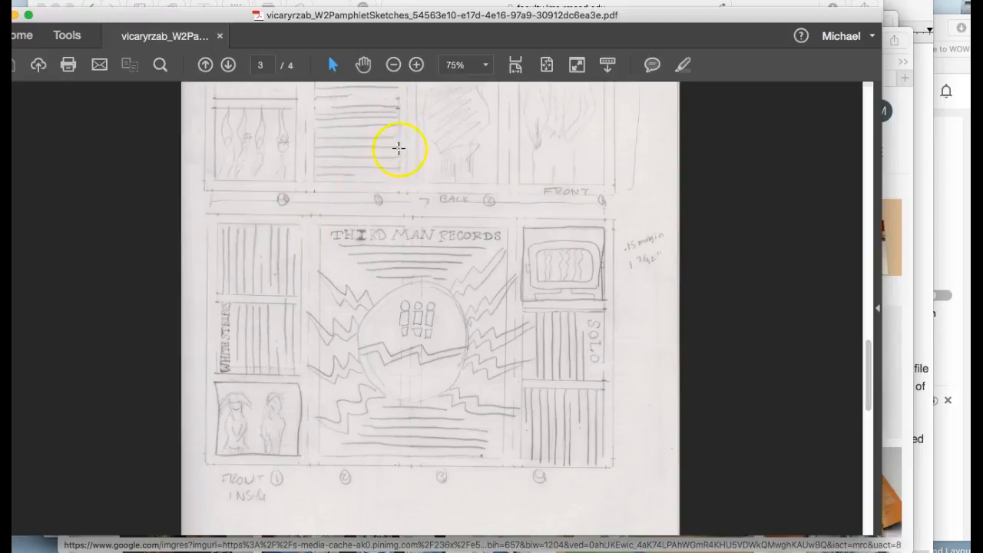
mouse_move(577, 406)
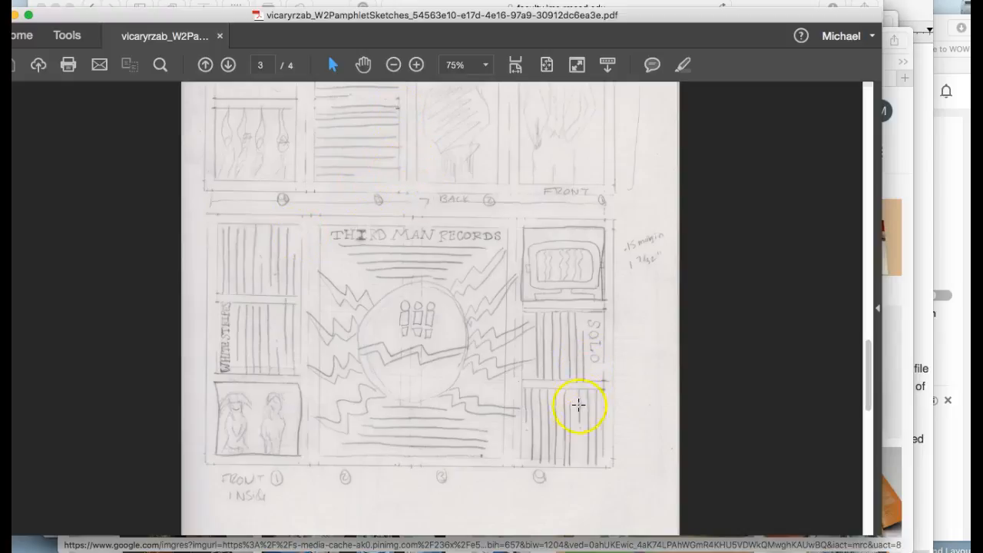
mouse_move(285, 447)
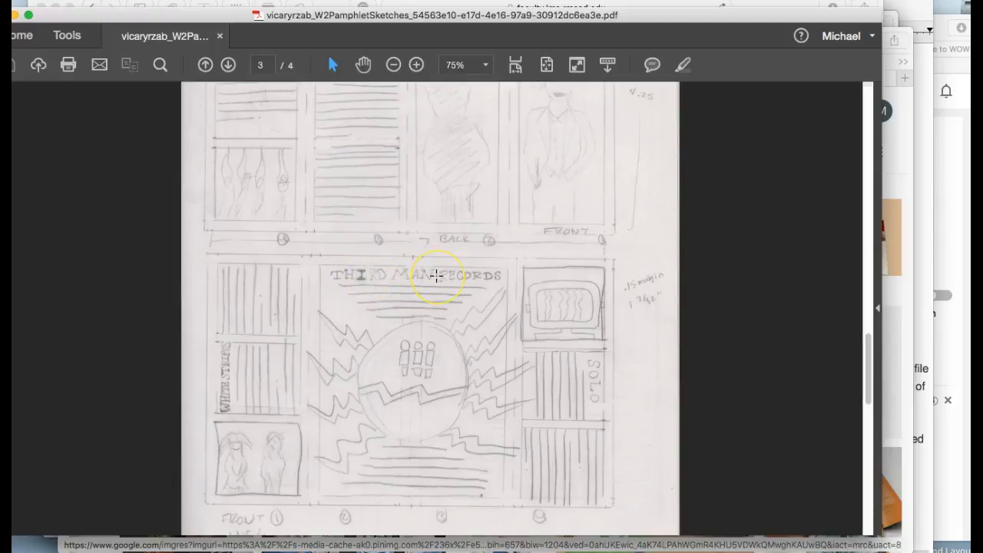
mouse_move(218, 409)
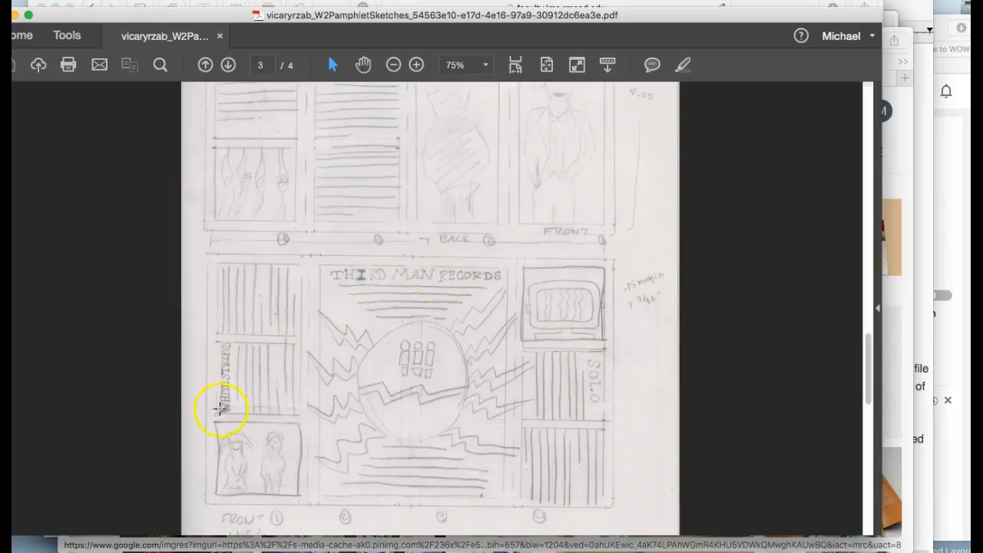
- Scroll page 3 to review the inside-spread sketch panels
scroll("up", 3)
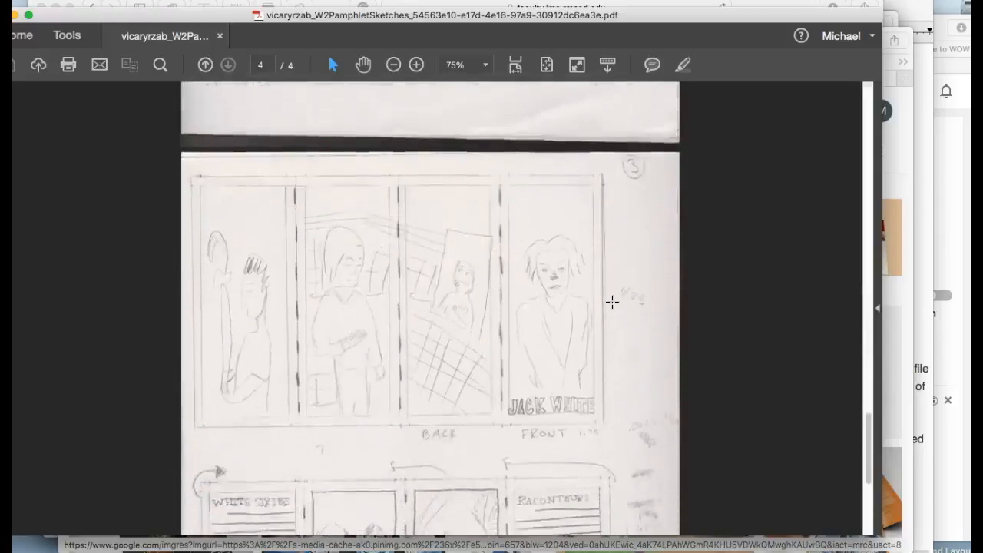
scroll("down", 3)
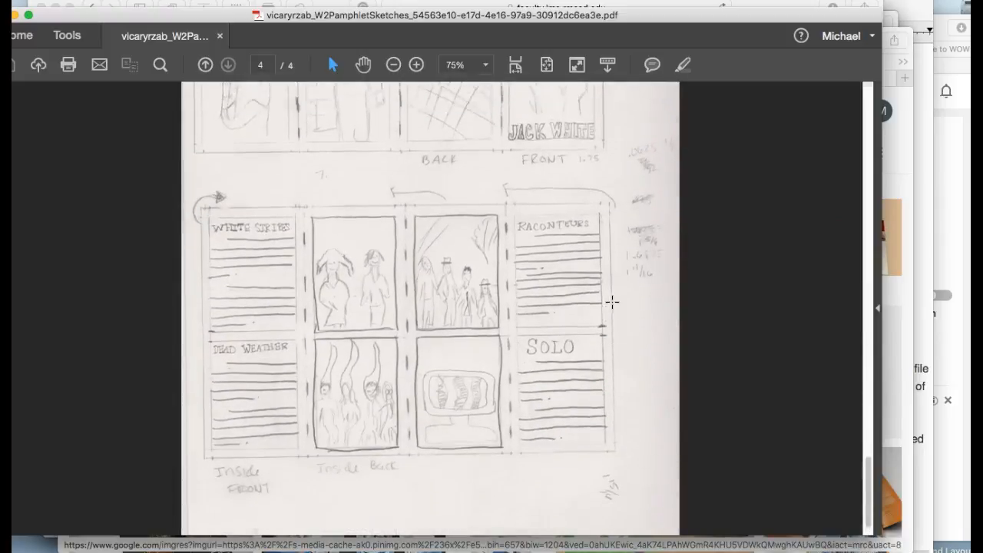
left_click(204, 65)
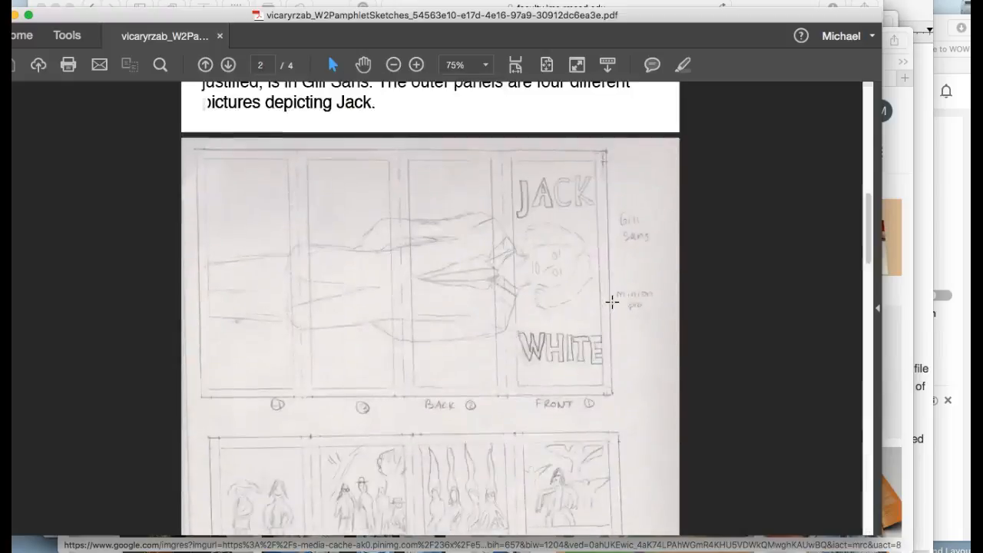
scroll("down", 3)
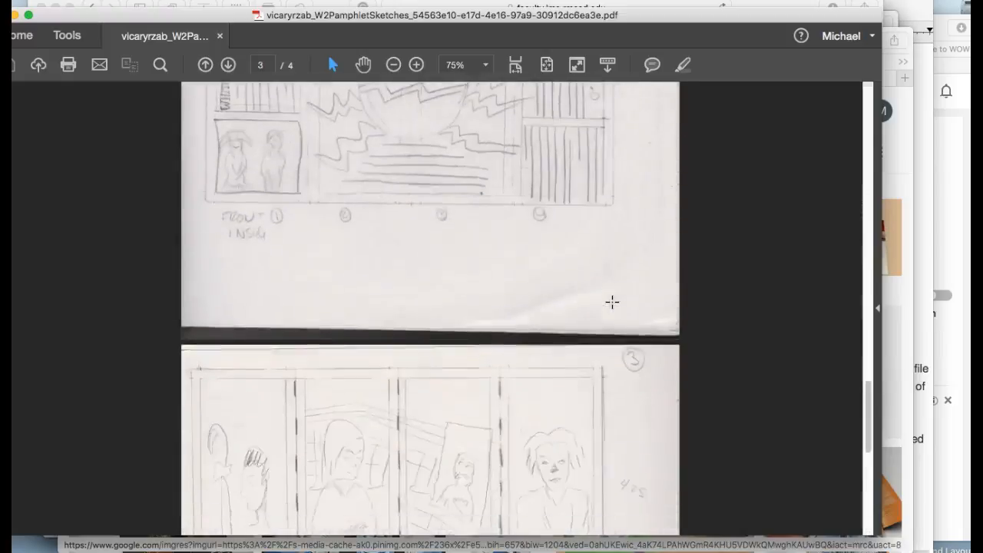
scroll("down", 3)
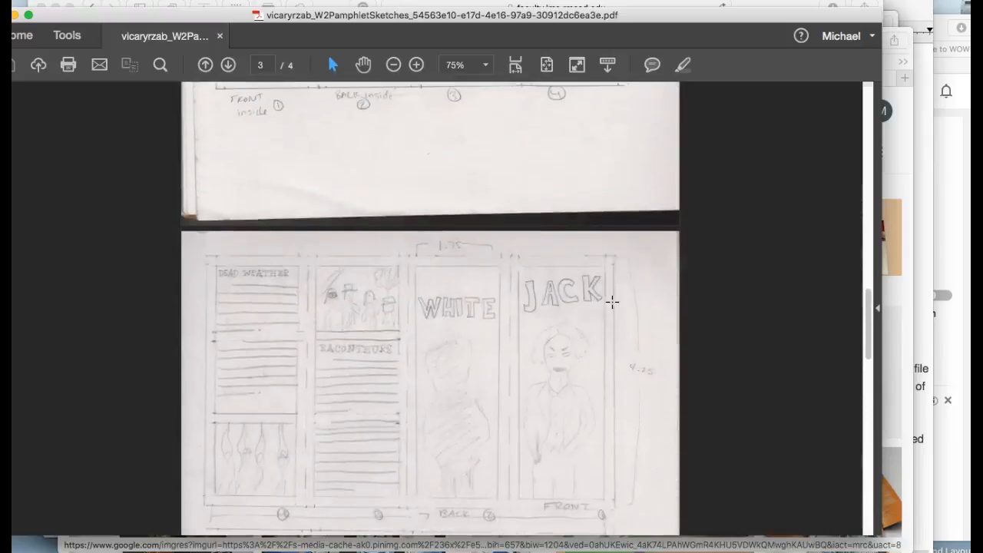
mouse_move(354, 243)
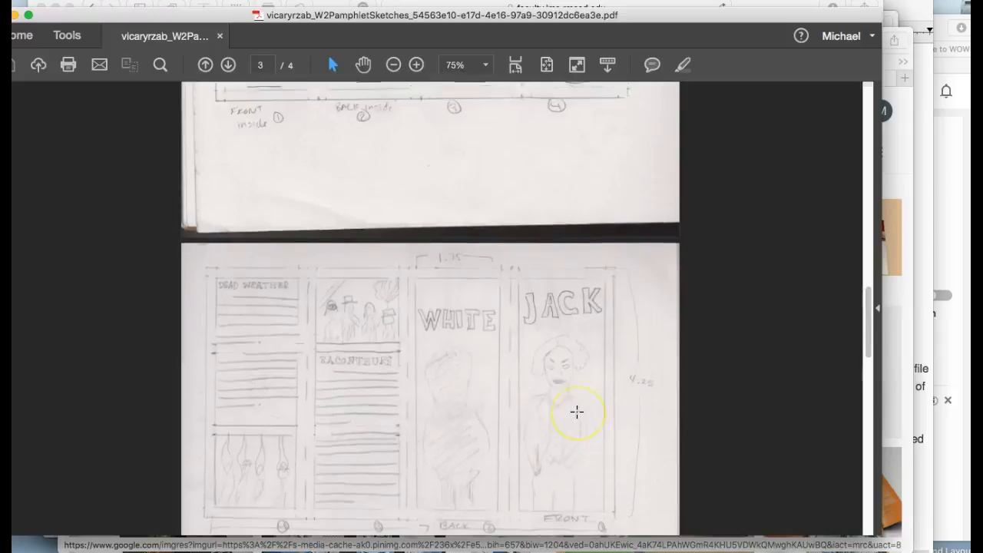
scroll("up", 3)
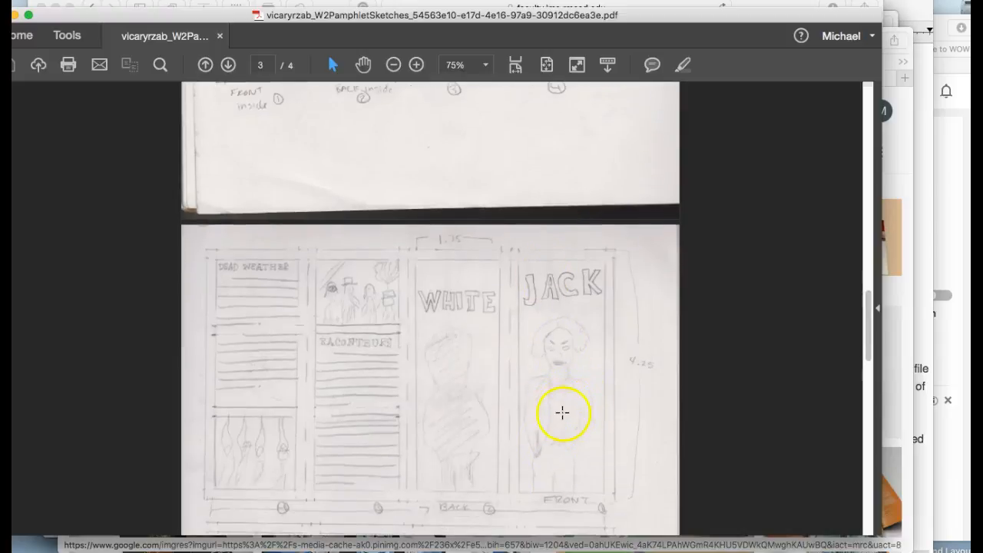
mouse_move(584, 295)
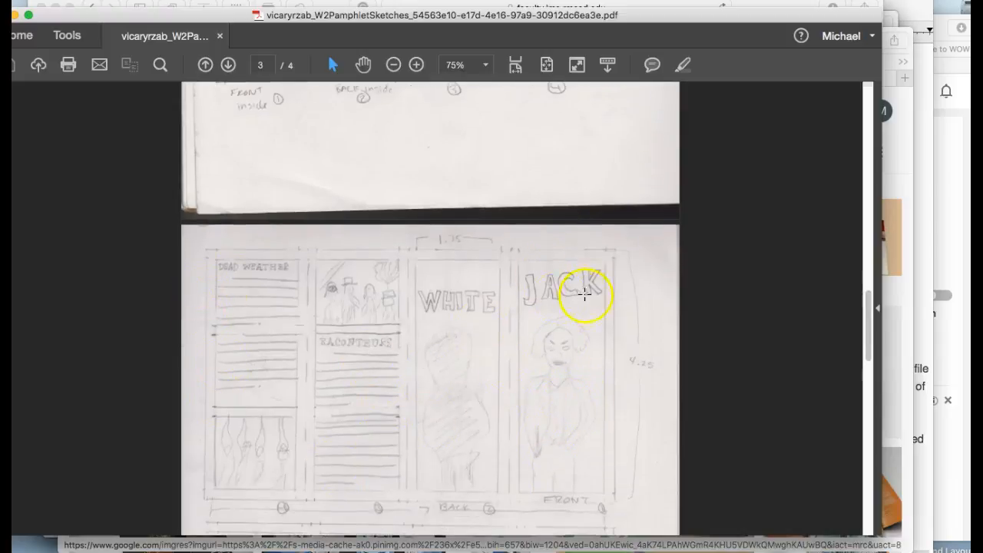
scroll("down", 3)
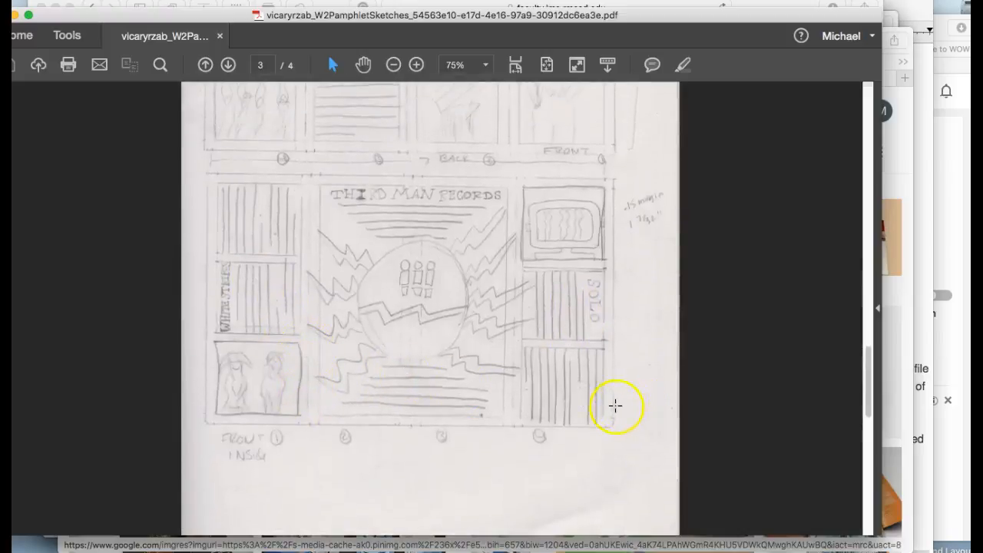
mouse_move(232, 268)
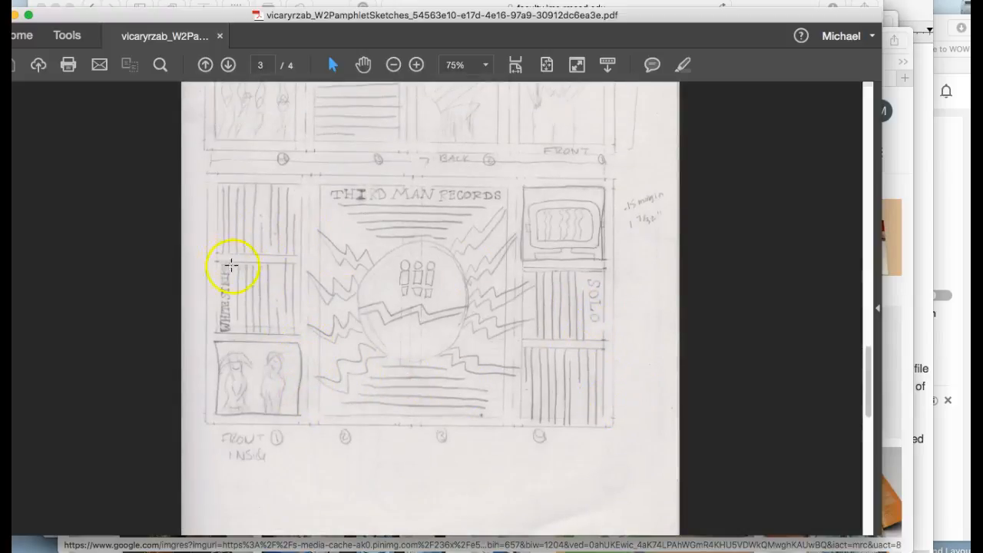
mouse_move(376, 321)
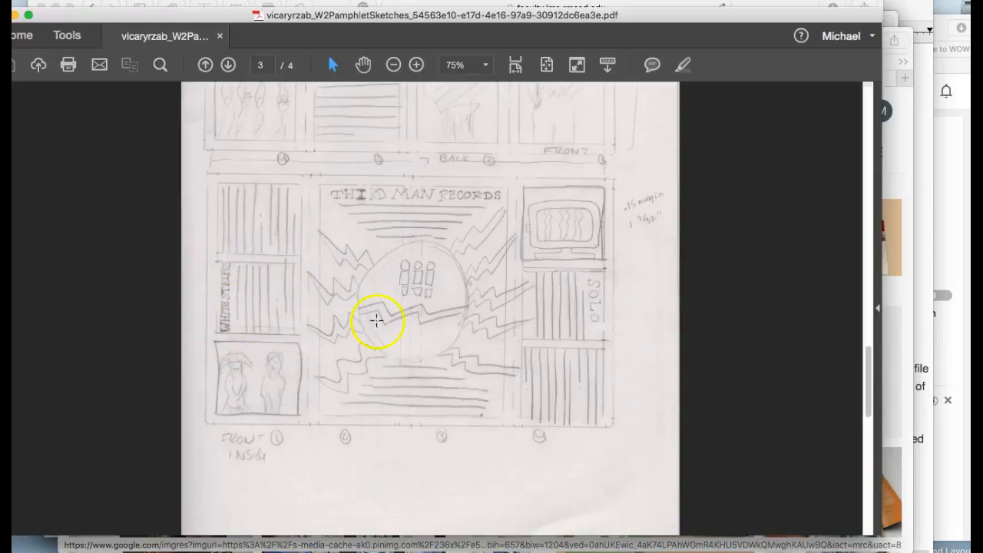
mouse_move(550, 221)
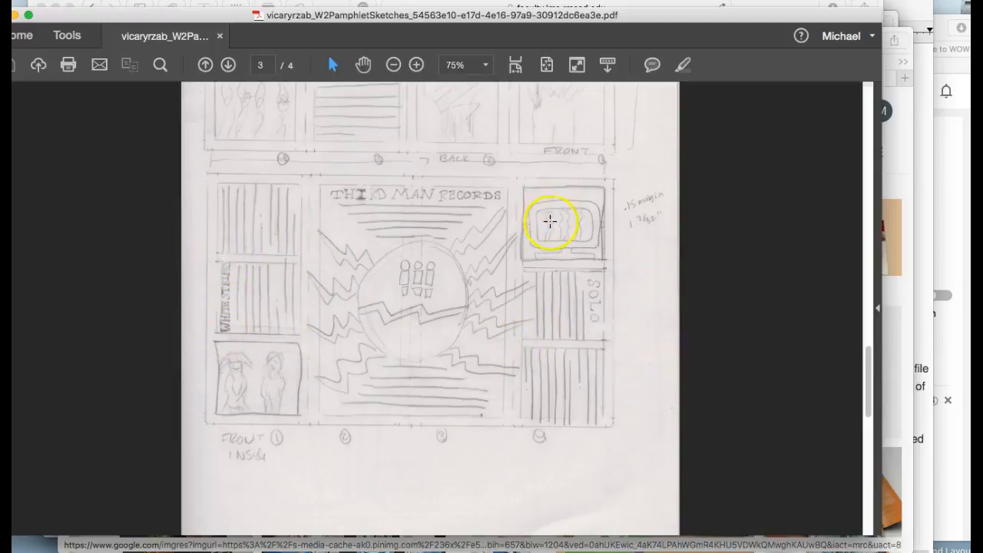
mouse_move(261, 373)
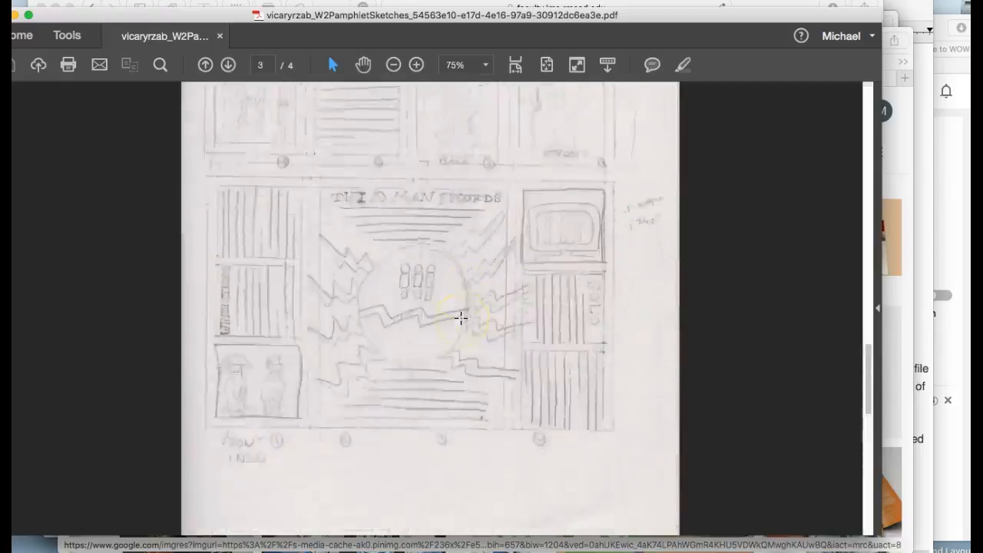
left_click(228, 64)
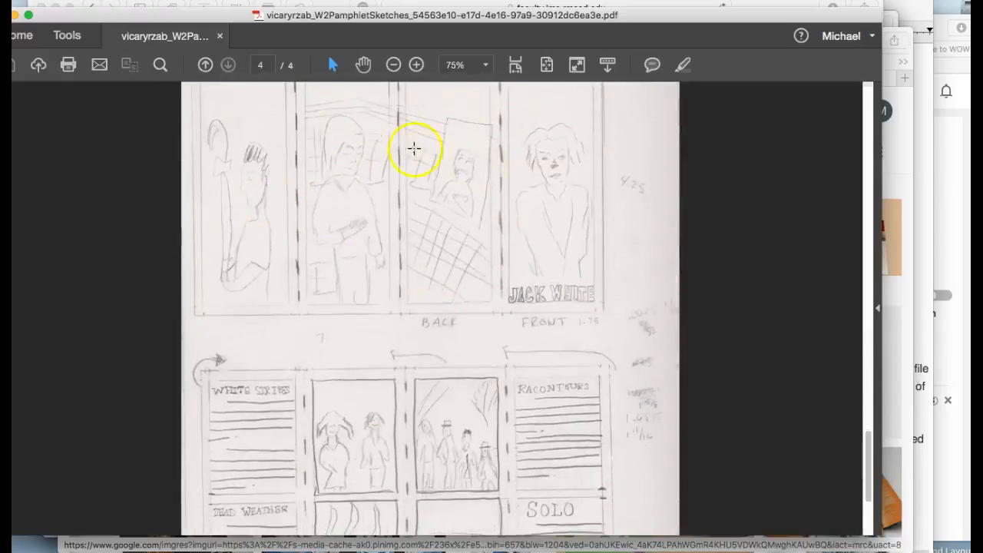
mouse_move(541, 315)
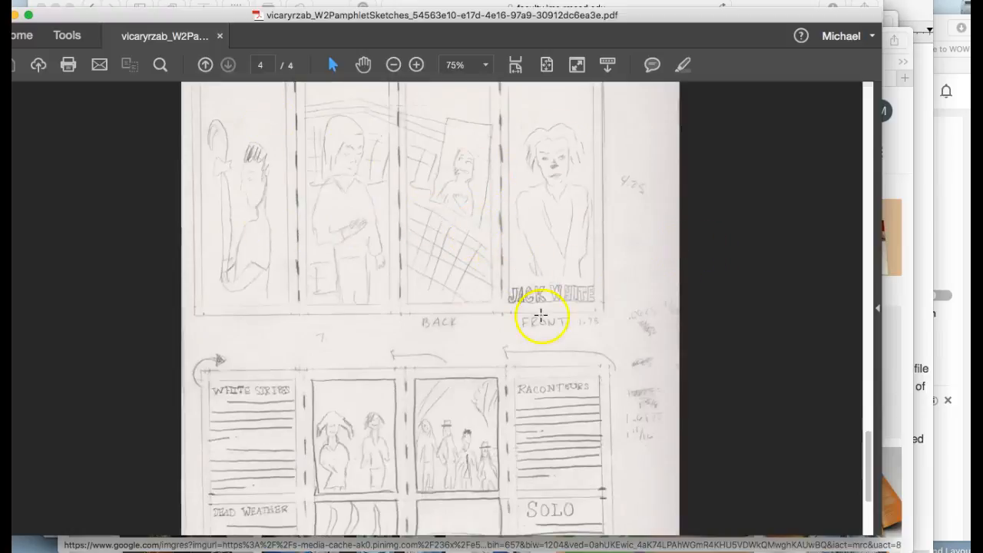
scroll("down", 3)
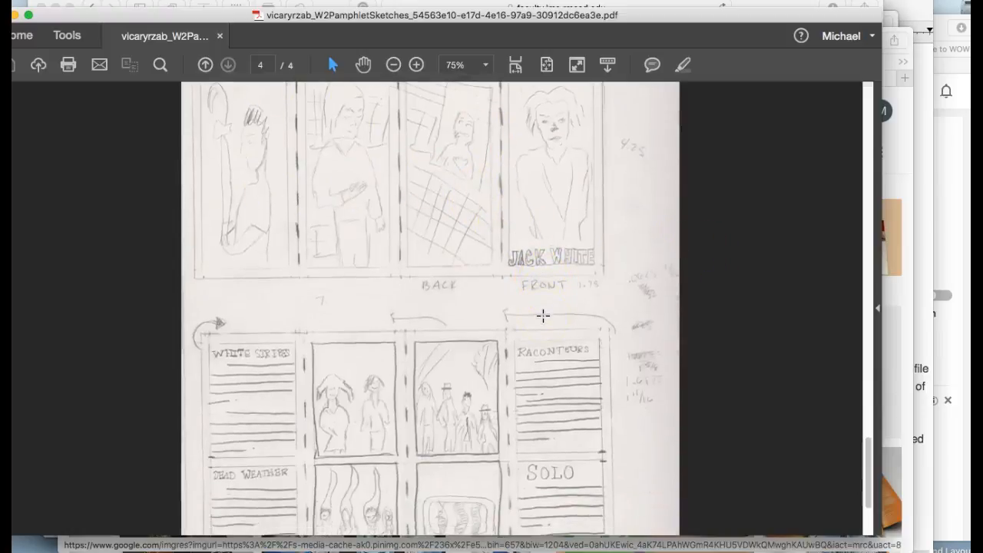
scroll("down", 3)
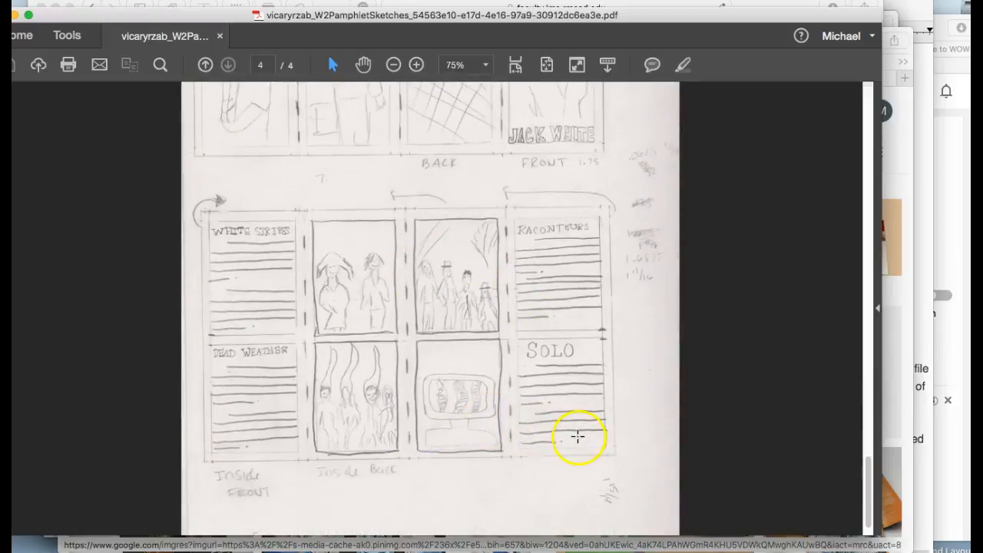
scroll("down", 3)
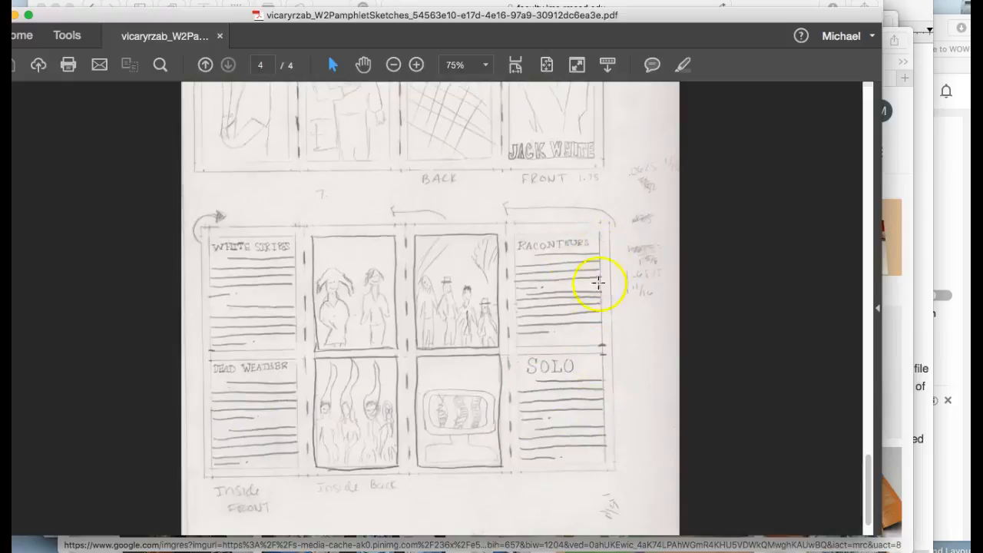
scroll("down", 3)
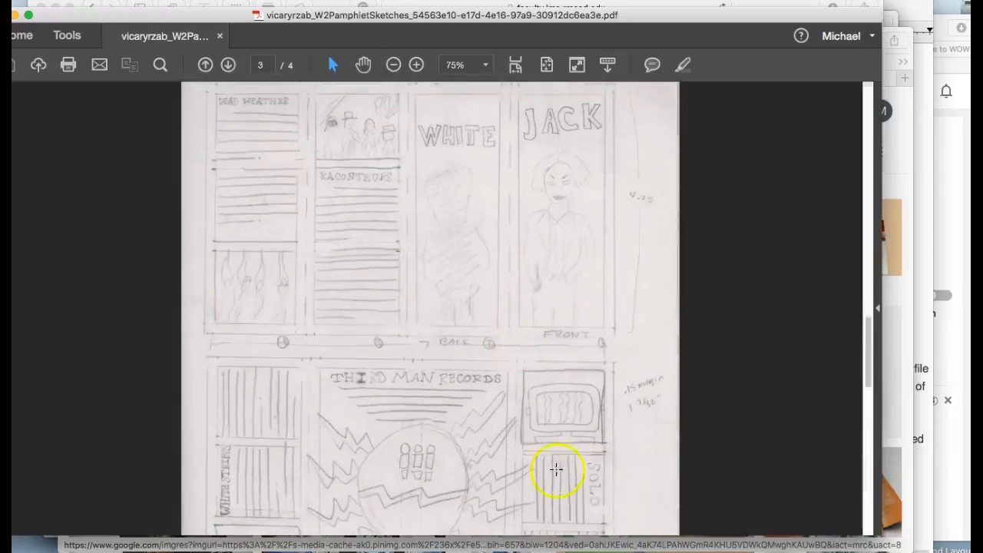
scroll("down", 3)
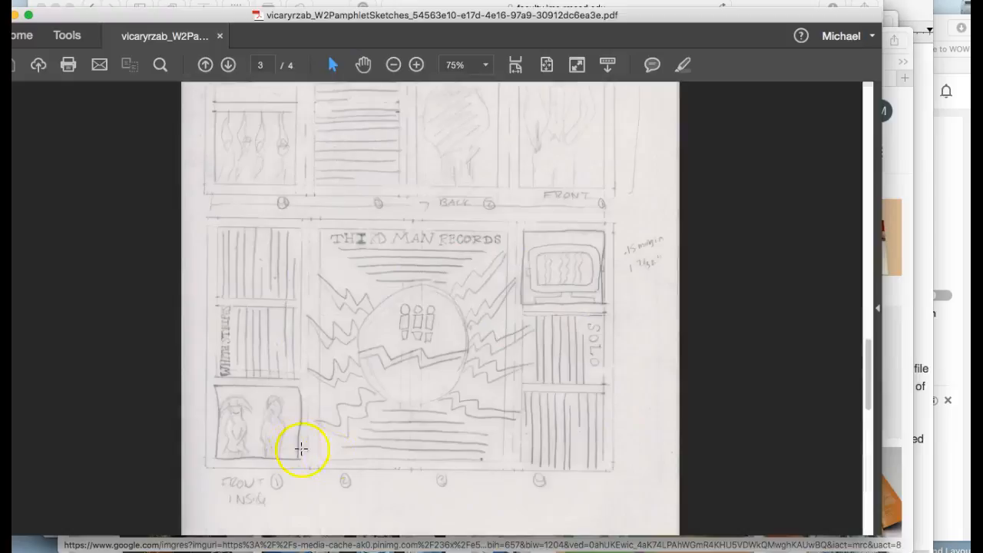
mouse_move(424, 301)
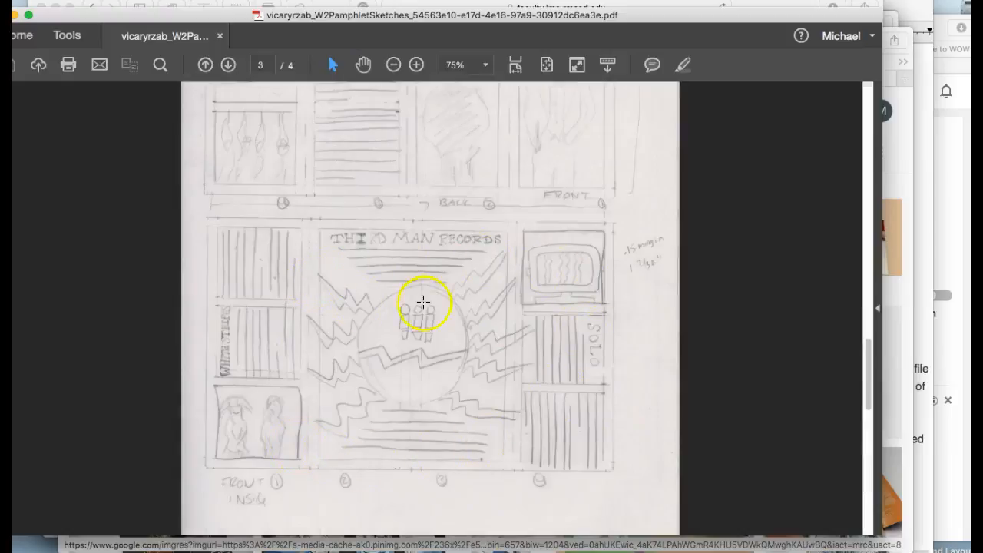
mouse_move(405, 418)
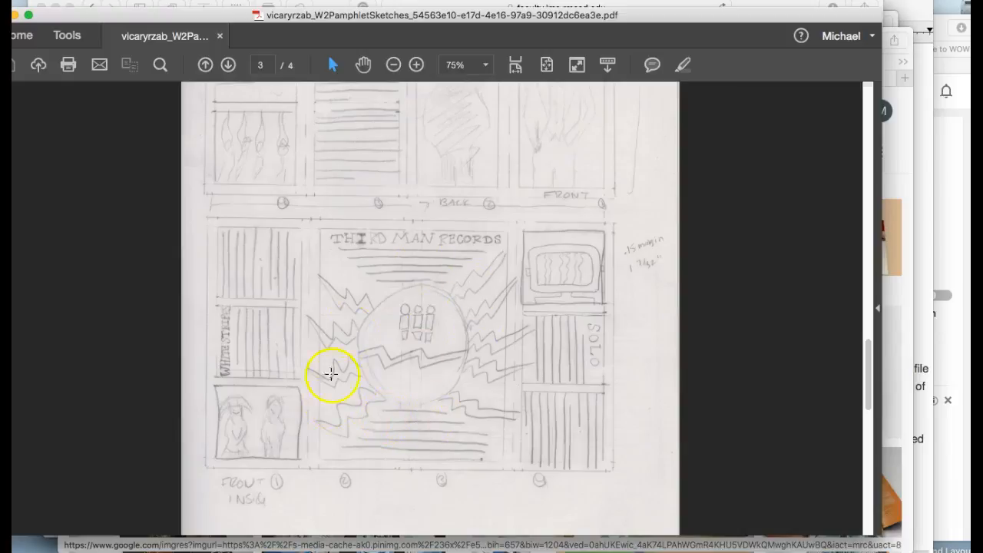
mouse_move(412, 475)
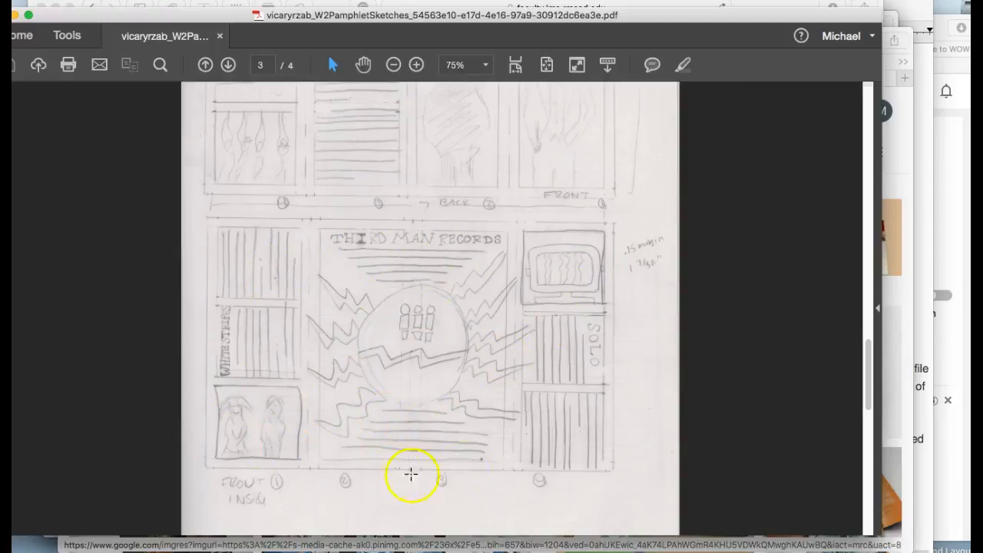
mouse_move(427, 287)
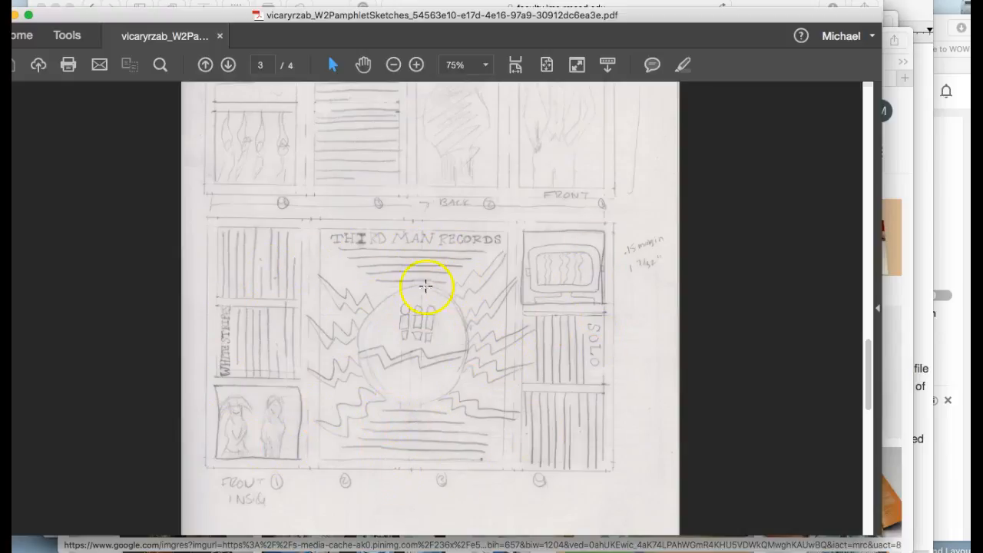
mouse_move(802, 270)
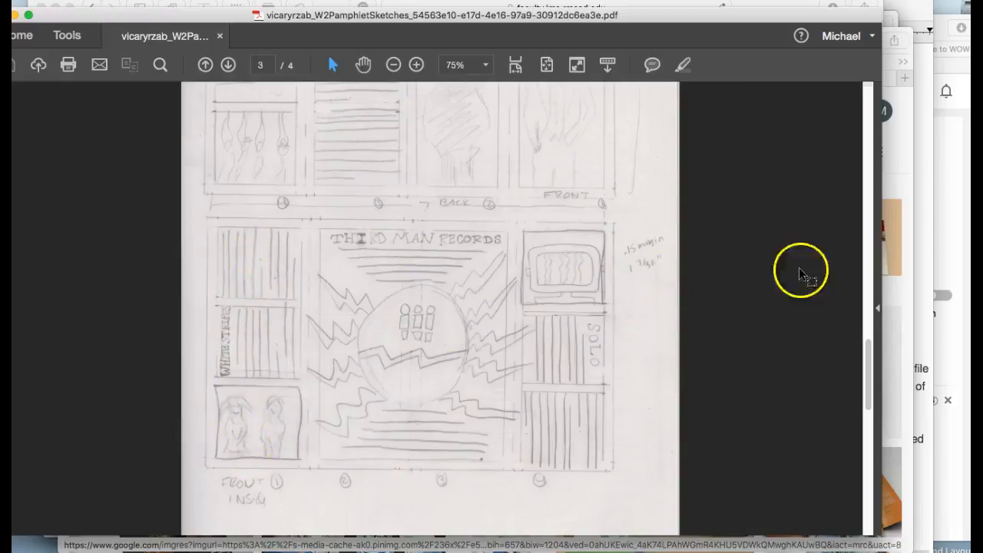
mouse_move(308, 293)
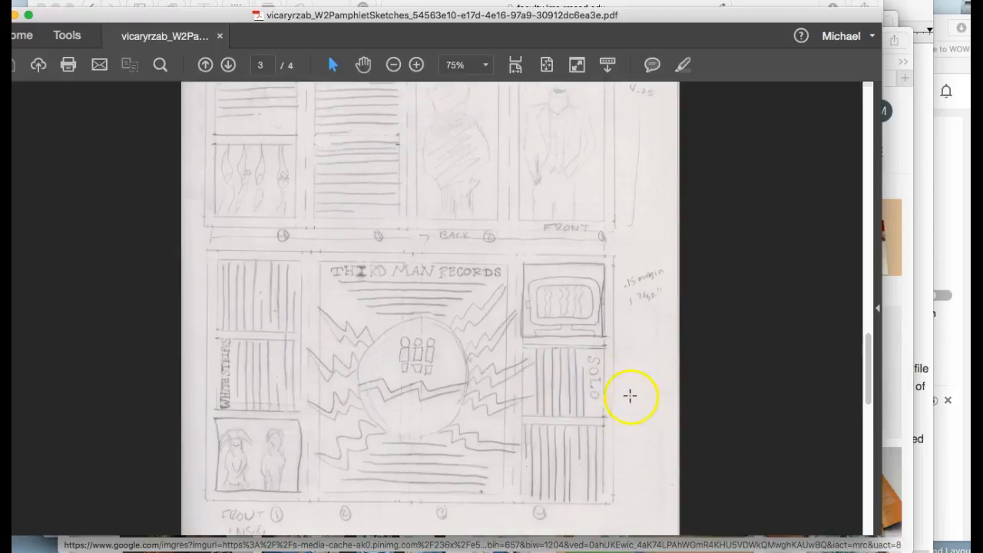
mouse_move(587, 449)
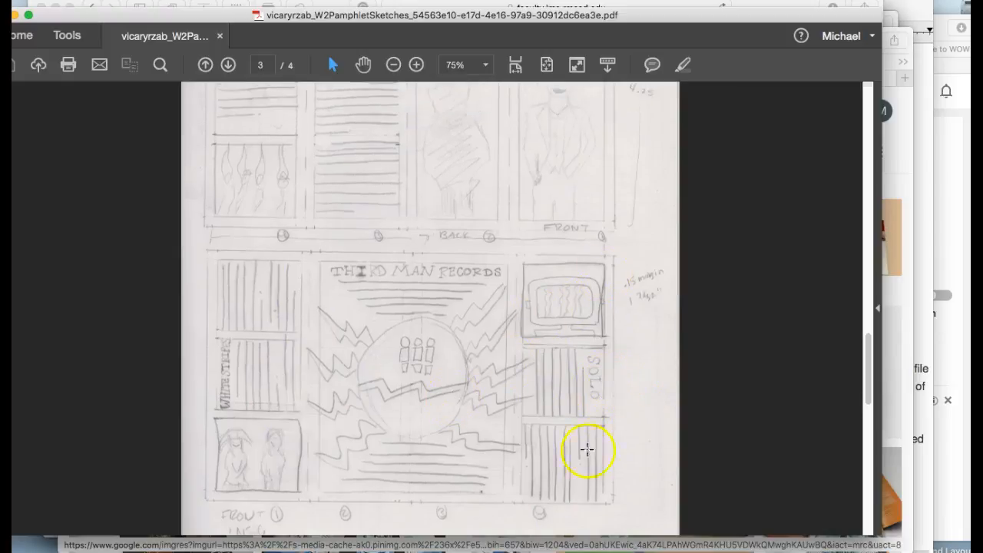
mouse_move(400, 273)
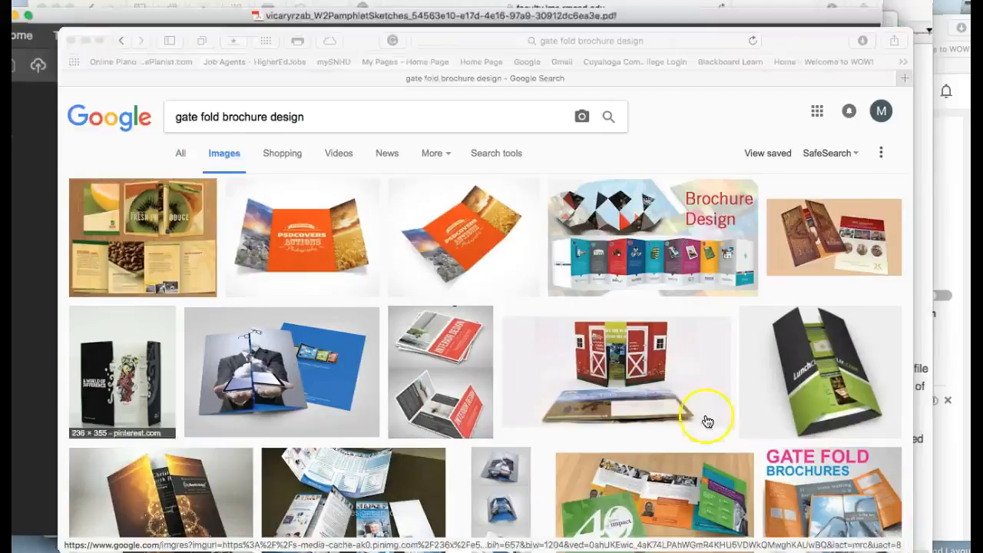
mouse_move(453, 249)
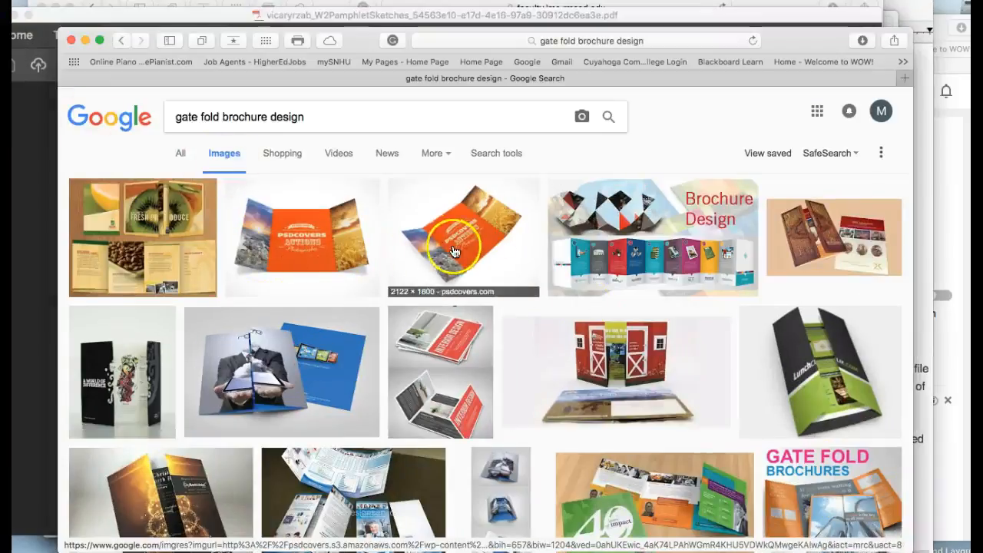
mouse_move(805, 375)
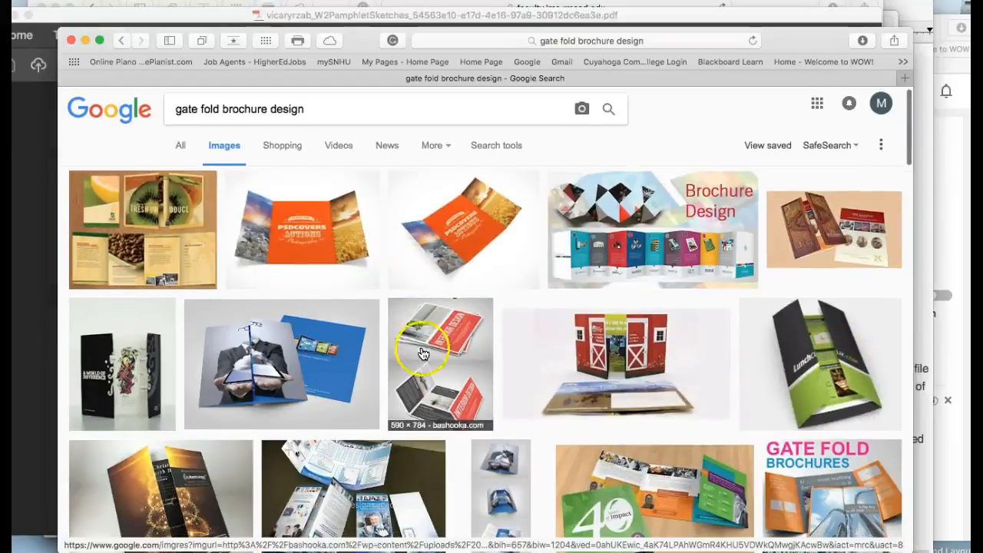
mouse_move(822, 362)
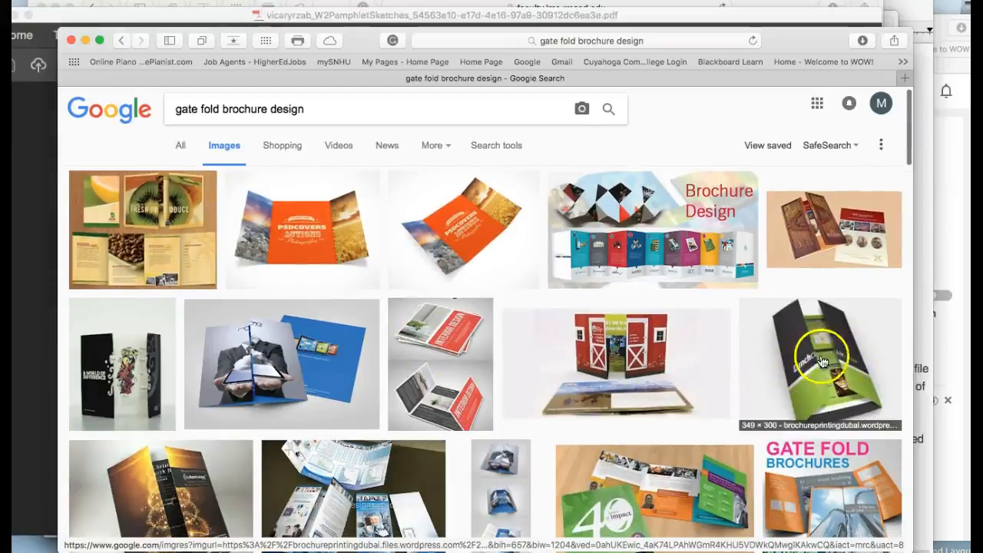
- Scroll the Google Images results for 'gate fold brochure design' to browse more examples
scroll("down", 3)
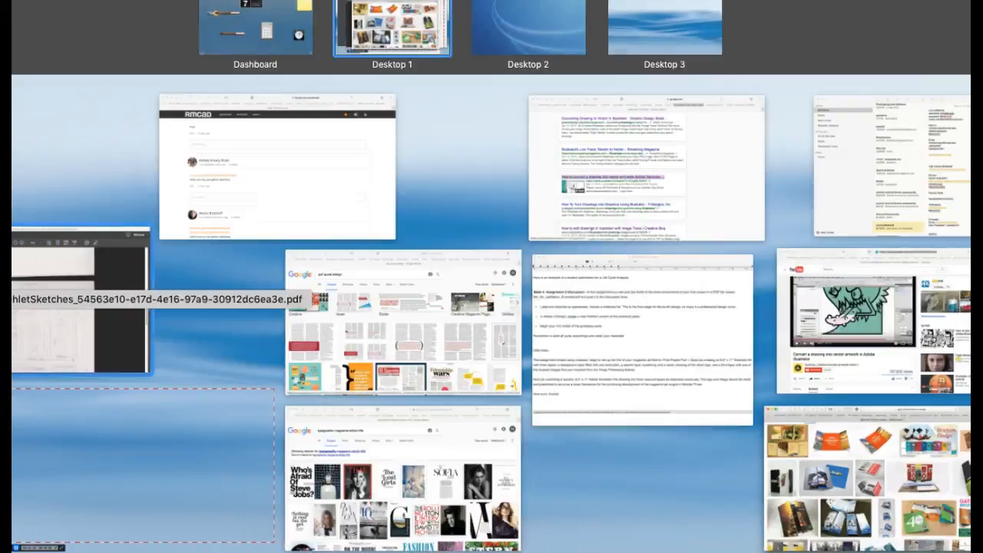
- Bring the Acrobat pamphlet sketches PDF back to the front and scroll down page 3
left_click(77, 308)
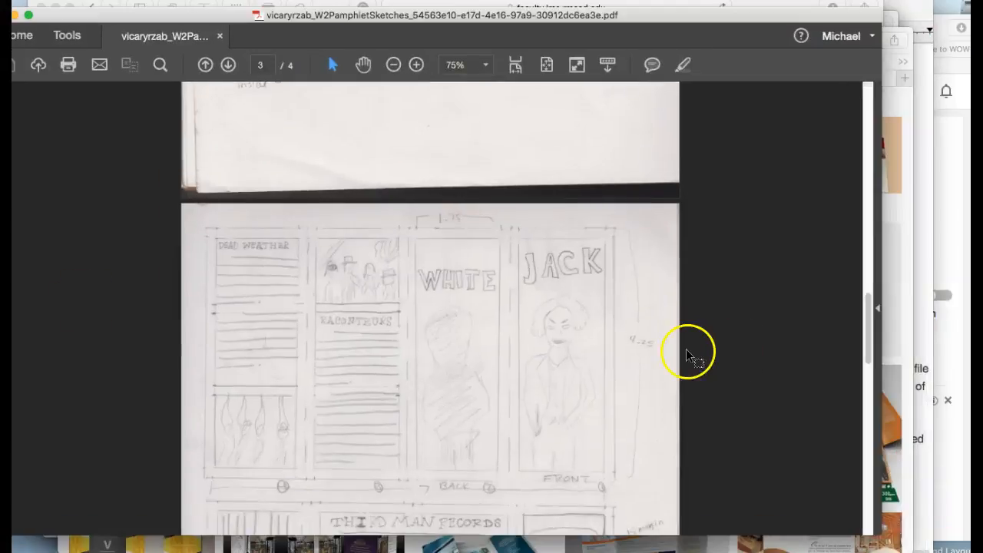
mouse_move(581, 397)
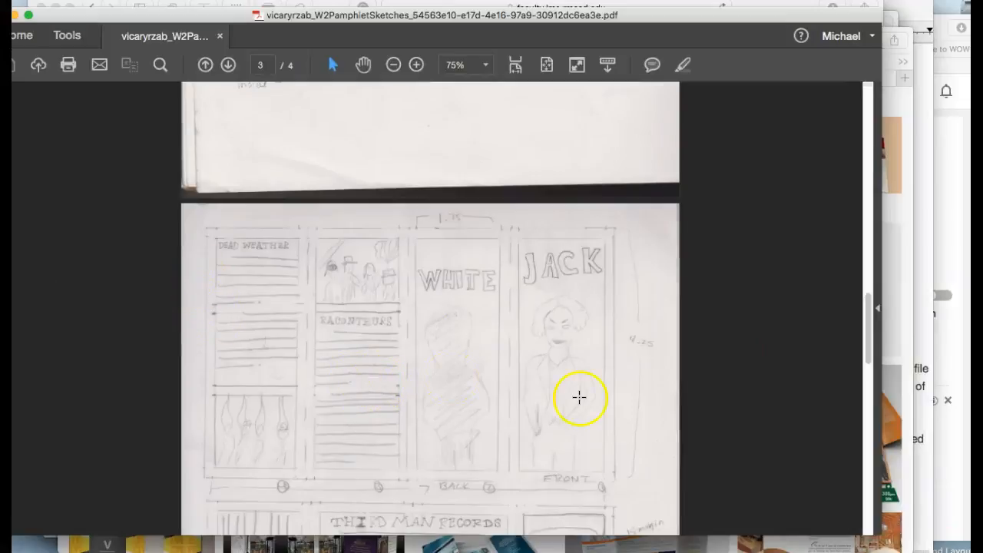
scroll("down", 3)
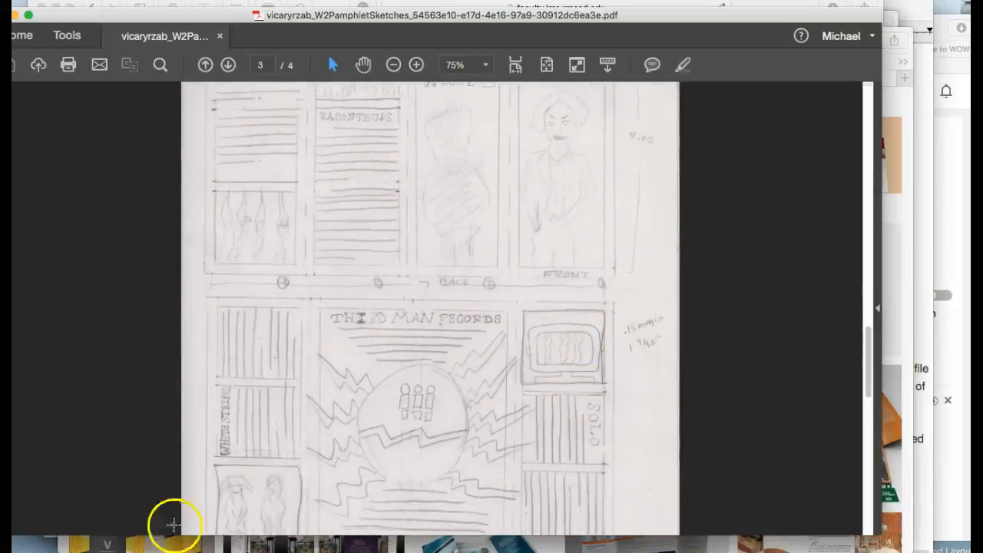